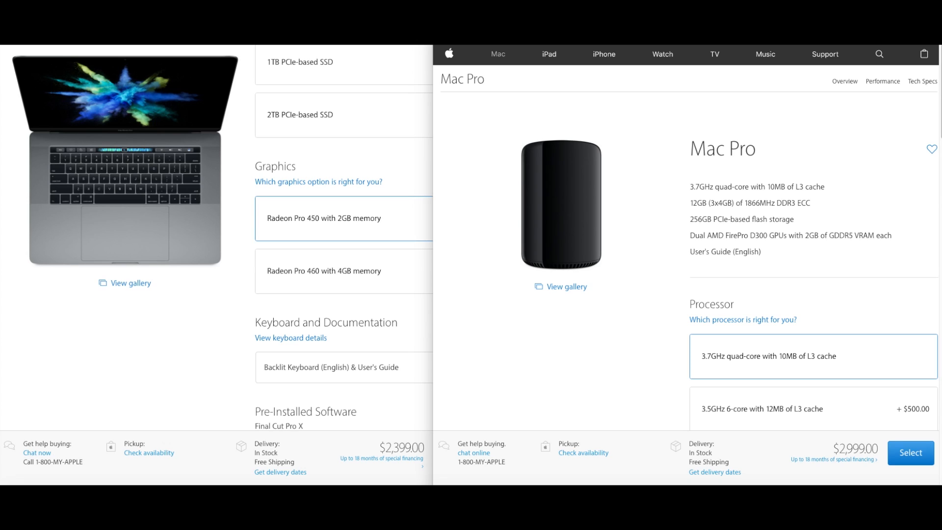
{"action": "mouse_move", "coordinate": [232, 114]}
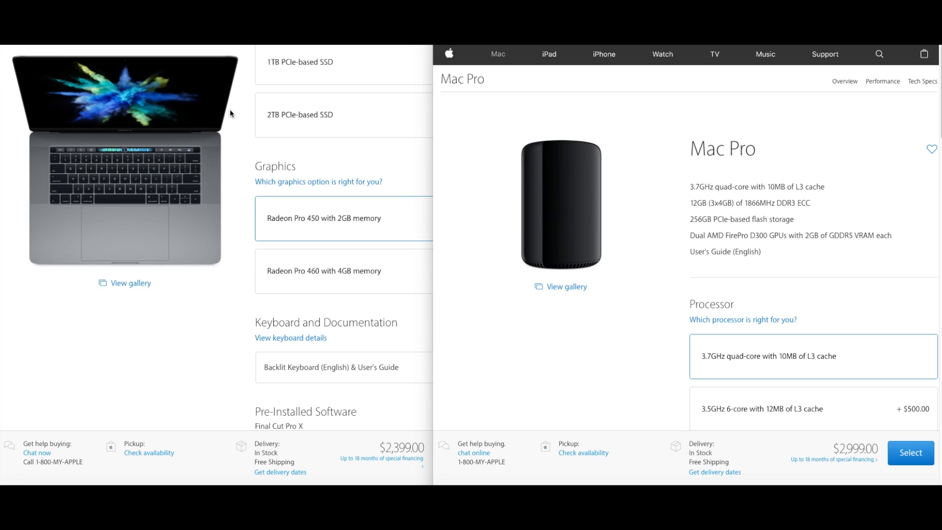
{"action": "mouse_move", "coordinate": [232, 116]}
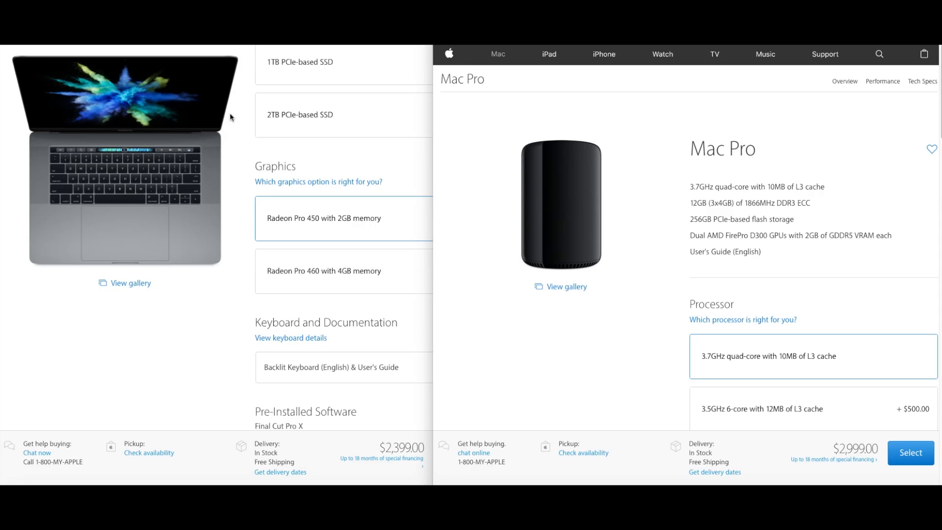
{"action": "mouse_move", "coordinate": [94, 150]}
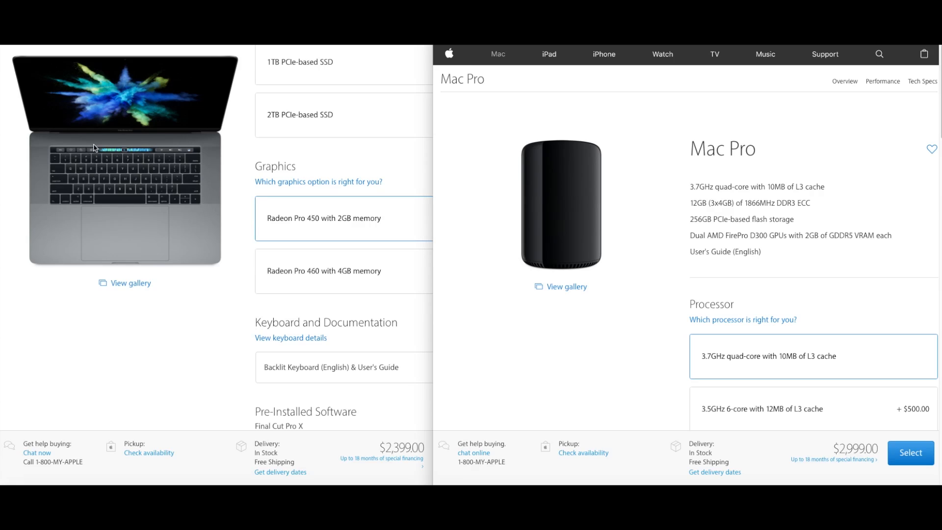
{"action": "mouse_move", "coordinate": [233, 123]}
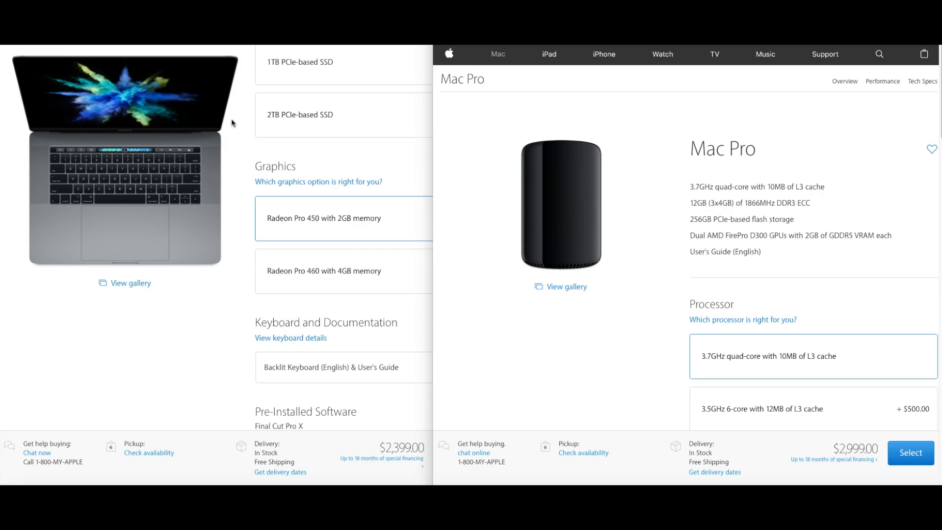
{"action": "mouse_move", "coordinate": [90, 239]}
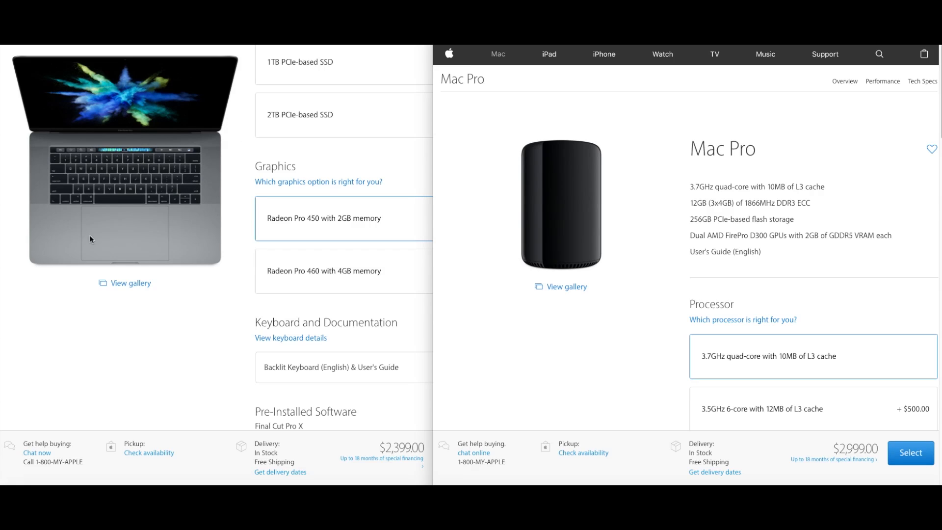
{"action": "mouse_move", "coordinate": [257, 222]}
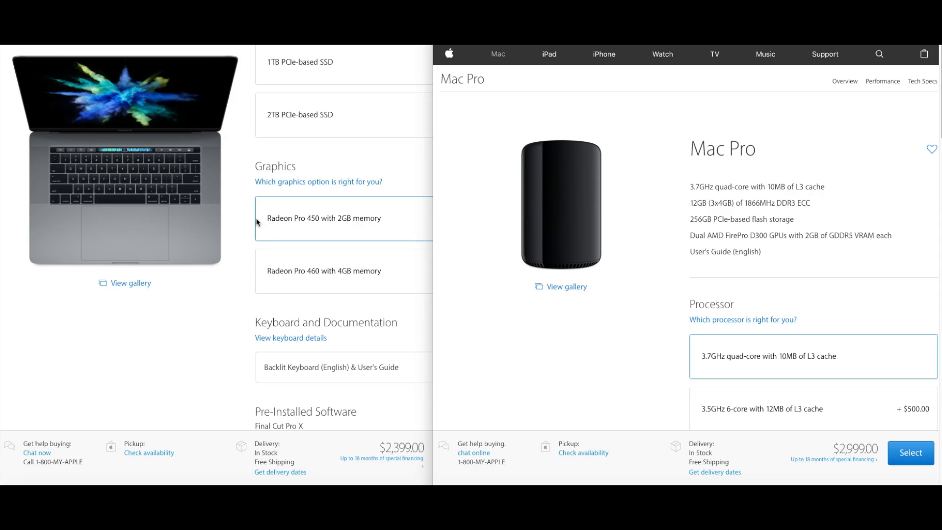
{"action": "mouse_move", "coordinate": [241, 229]}
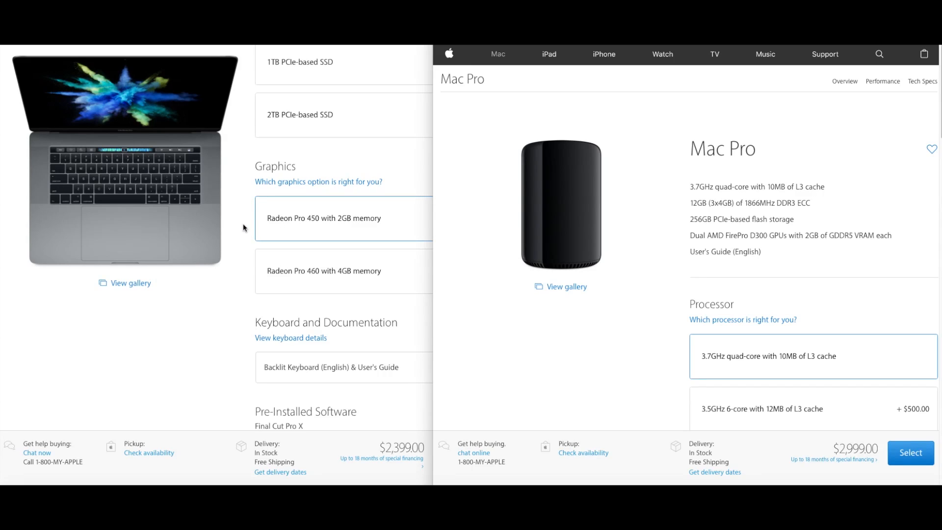
{"action": "mouse_move", "coordinate": [165, 184]}
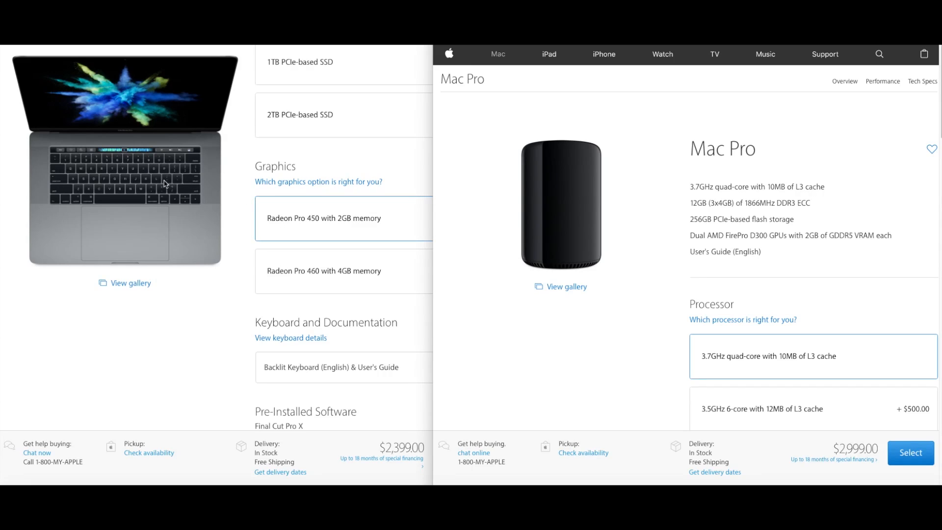
{"action": "mouse_move", "coordinate": [103, 224]}
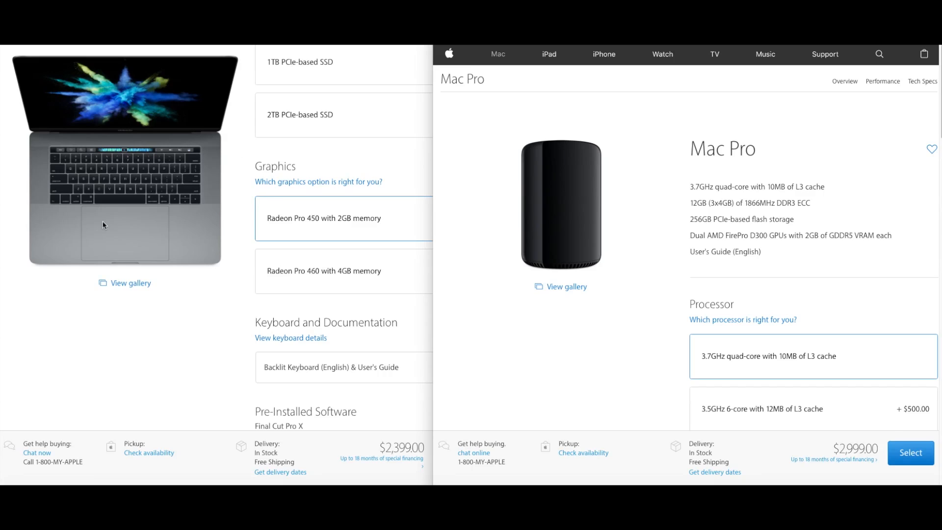
{"action": "mouse_move", "coordinate": [398, 399]}
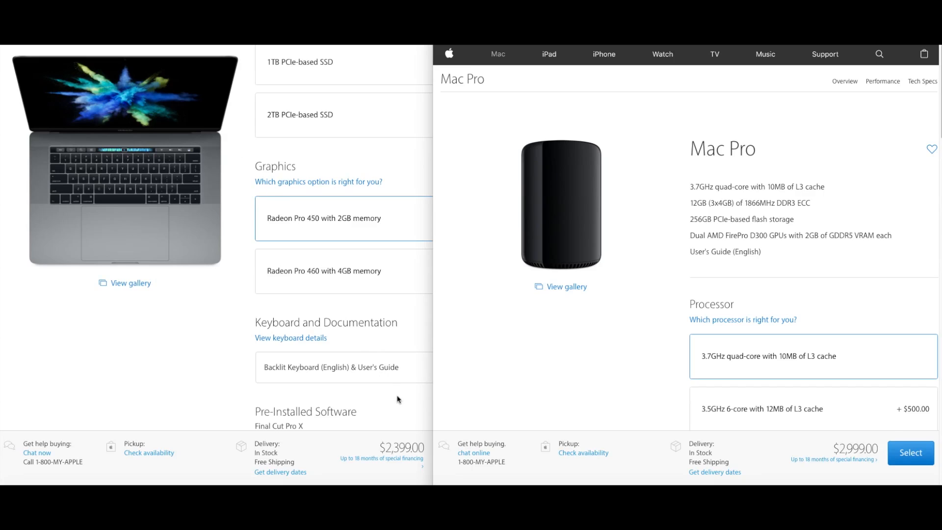
{"action": "mouse_move", "coordinate": [405, 454]}
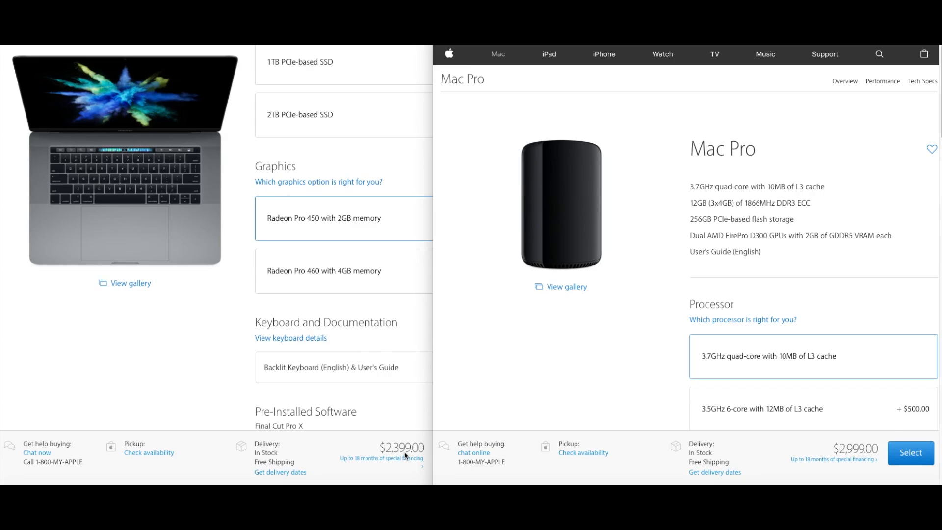
{"action": "mouse_move", "coordinate": [317, 227]}
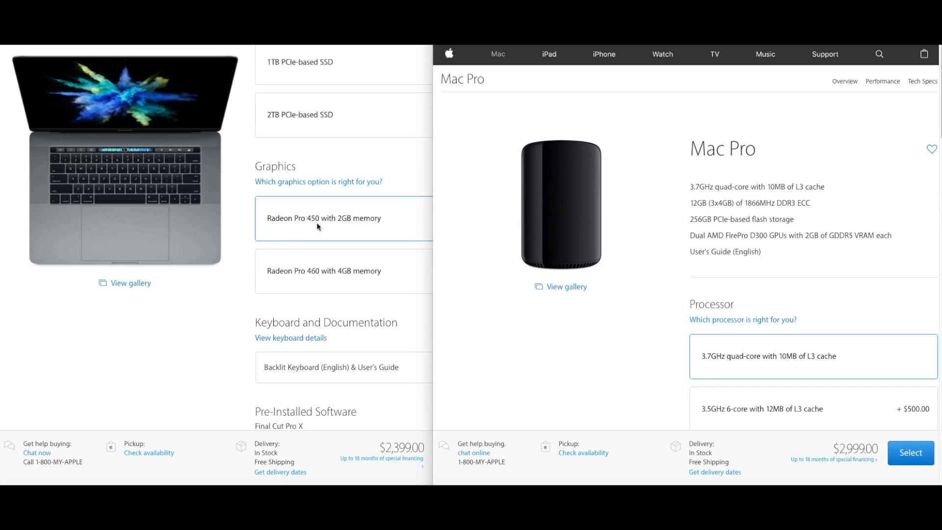
{"action": "mouse_move", "coordinate": [313, 234]}
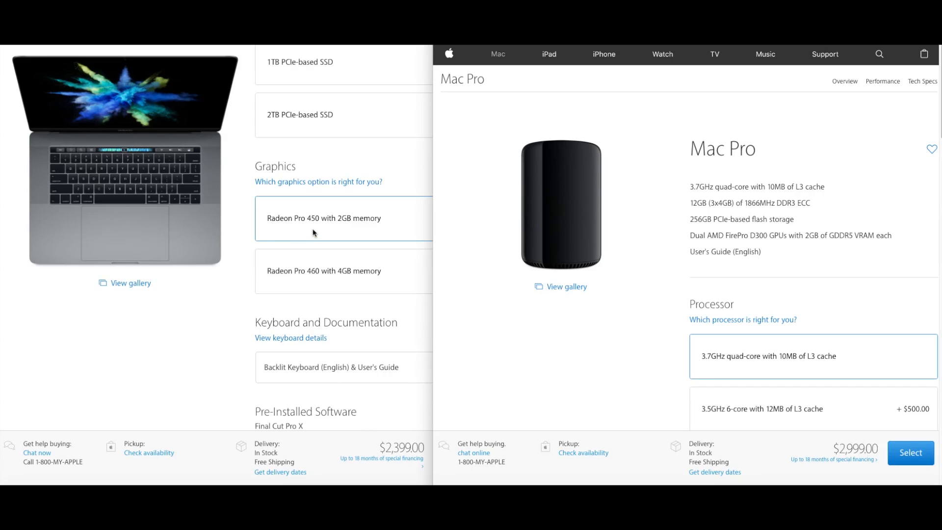
{"action": "mouse_move", "coordinate": [359, 225]}
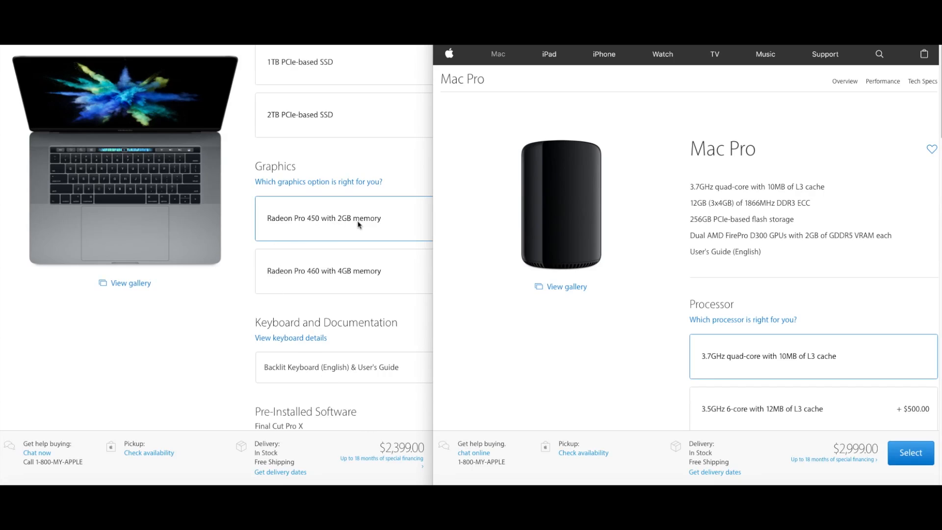
{"action": "mouse_move", "coordinate": [165, 334]}
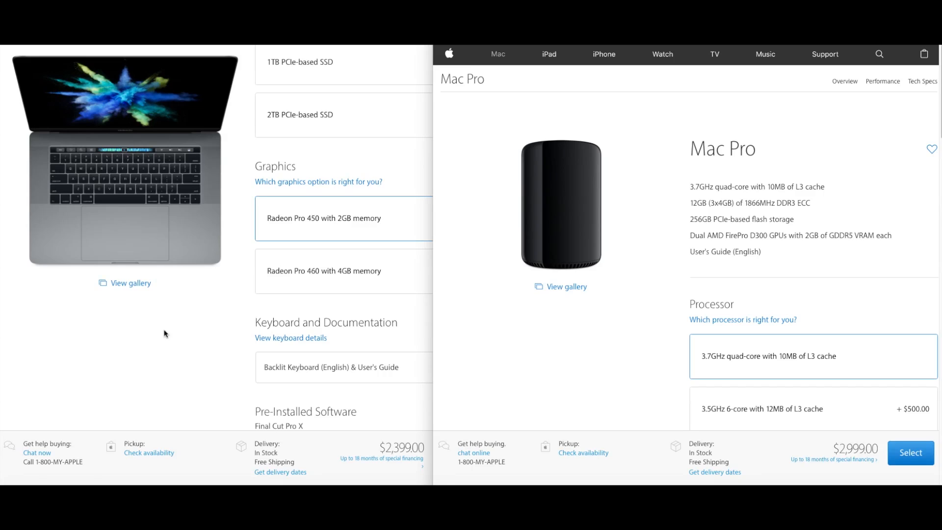
{"action": "mouse_move", "coordinate": [262, 250]}
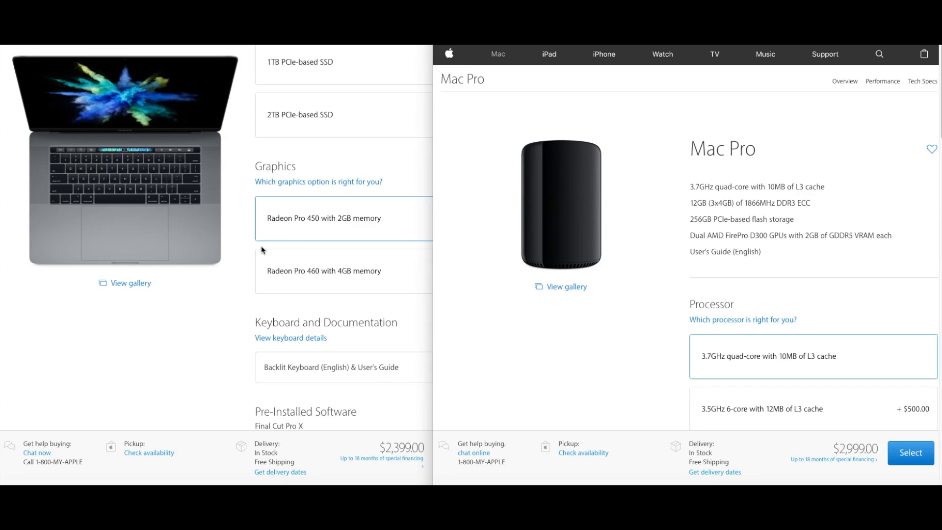
{"action": "mouse_move", "coordinate": [134, 173]}
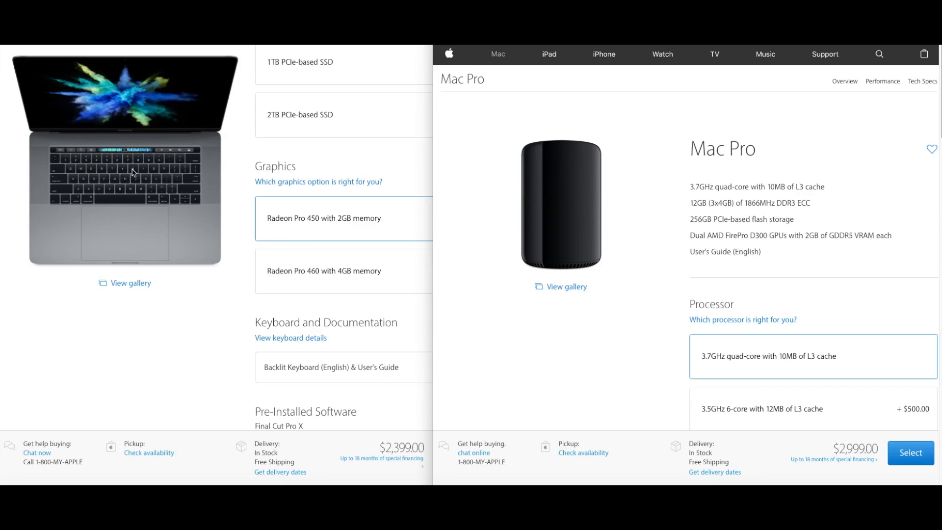
{"action": "mouse_move", "coordinate": [400, 448]}
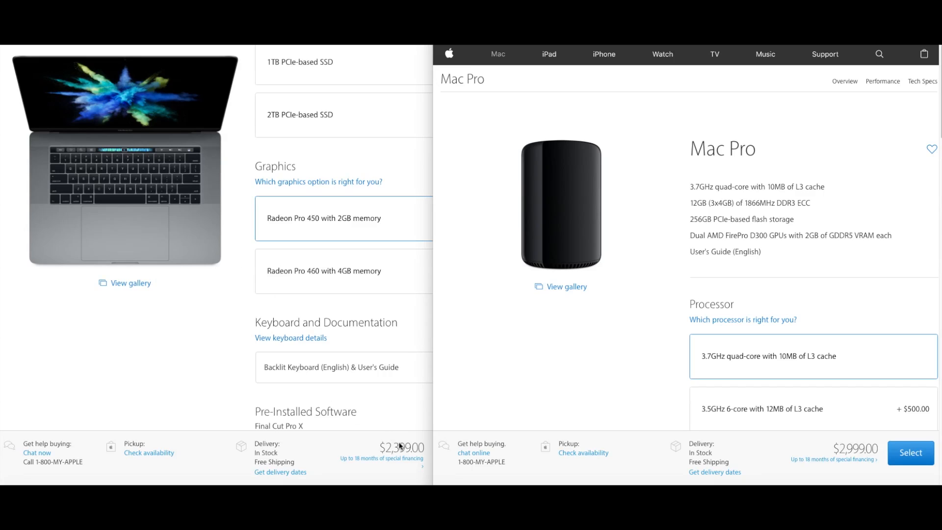
{"action": "mouse_move", "coordinate": [165, 353]}
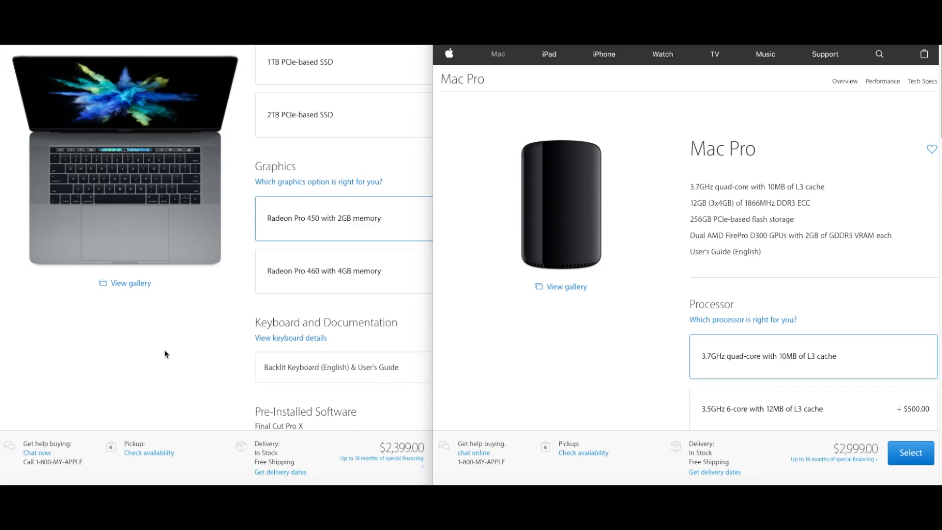
{"action": "mouse_move", "coordinate": [132, 352]}
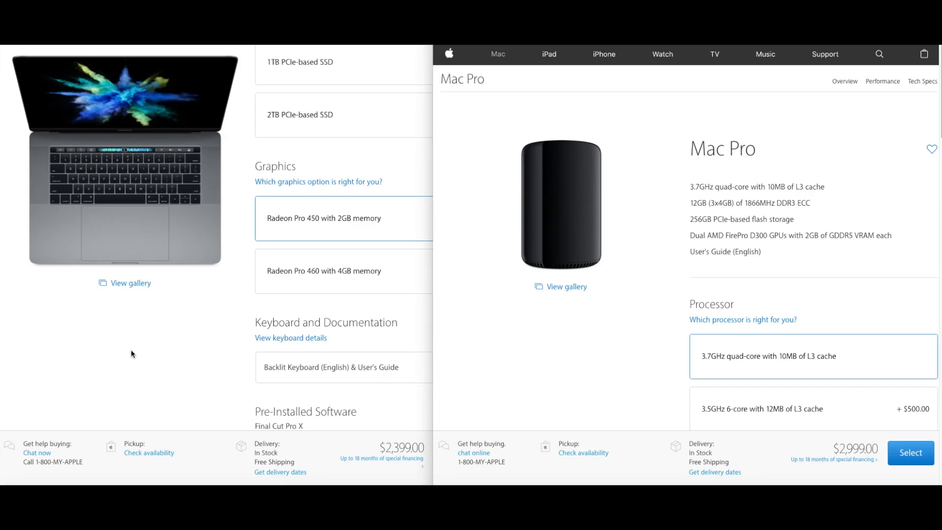
{"action": "mouse_move", "coordinate": [183, 317]}
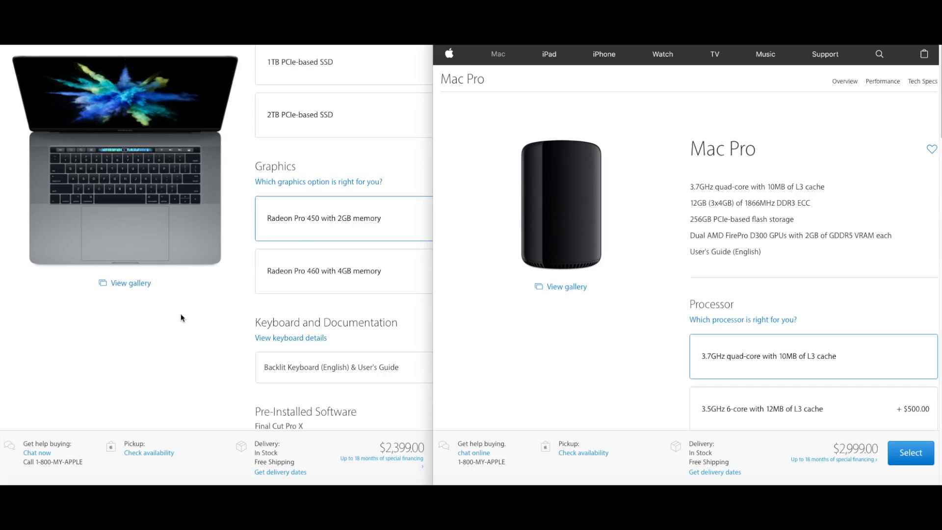
{"action": "mouse_move", "coordinate": [207, 143]}
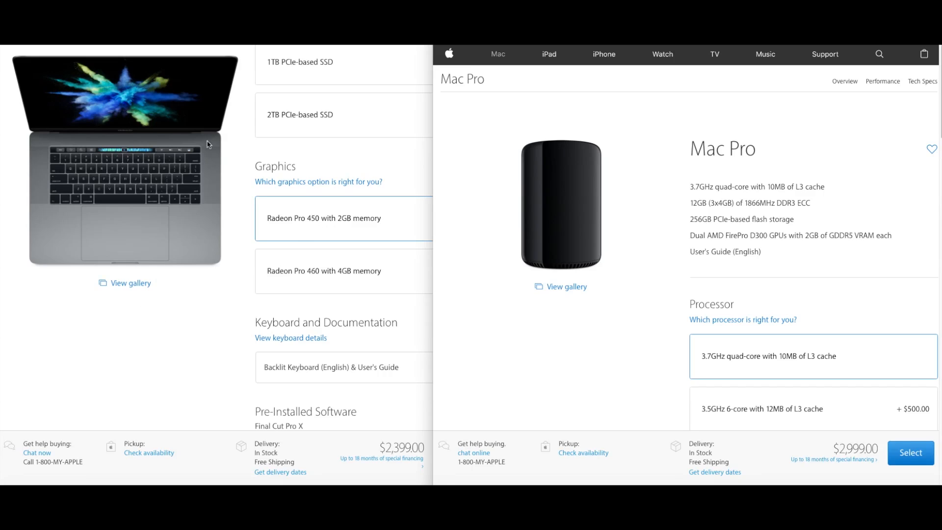
{"action": "mouse_move", "coordinate": [402, 451]}
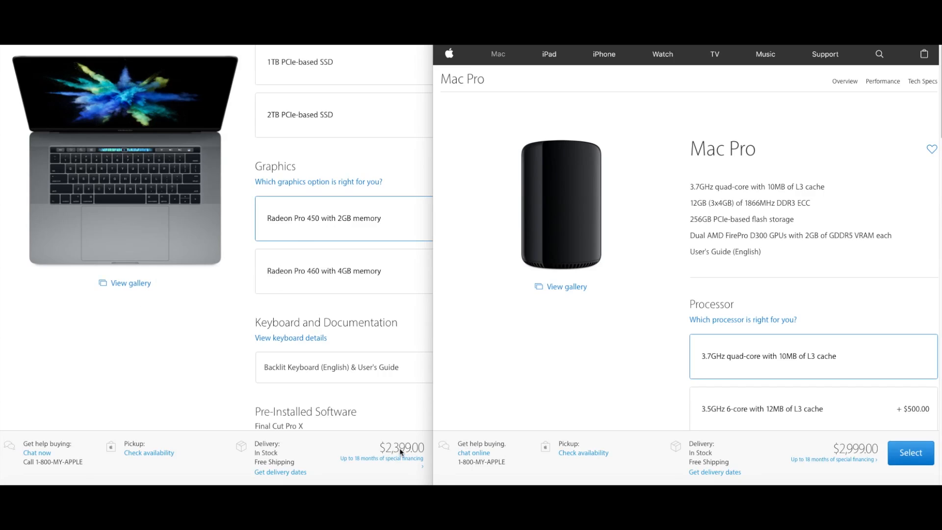
{"action": "mouse_move", "coordinate": [221, 398]}
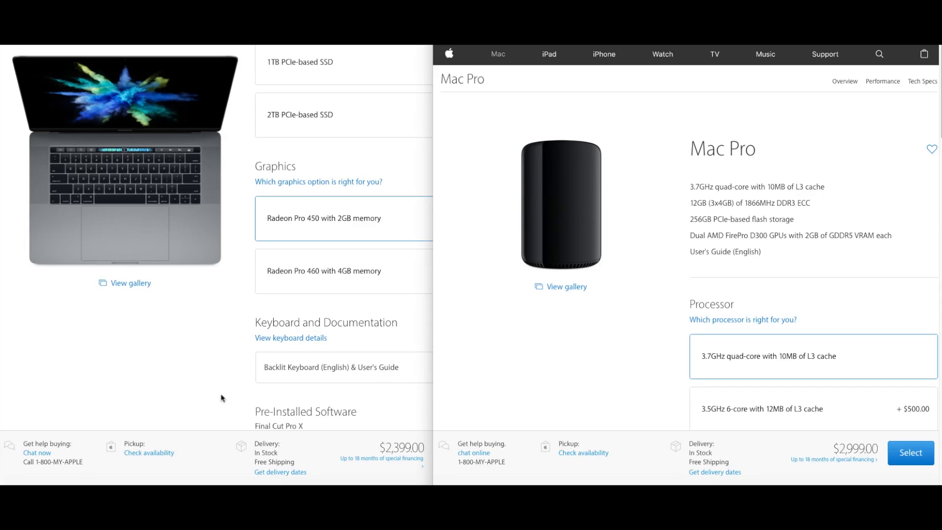
{"action": "mouse_move", "coordinate": [225, 396]}
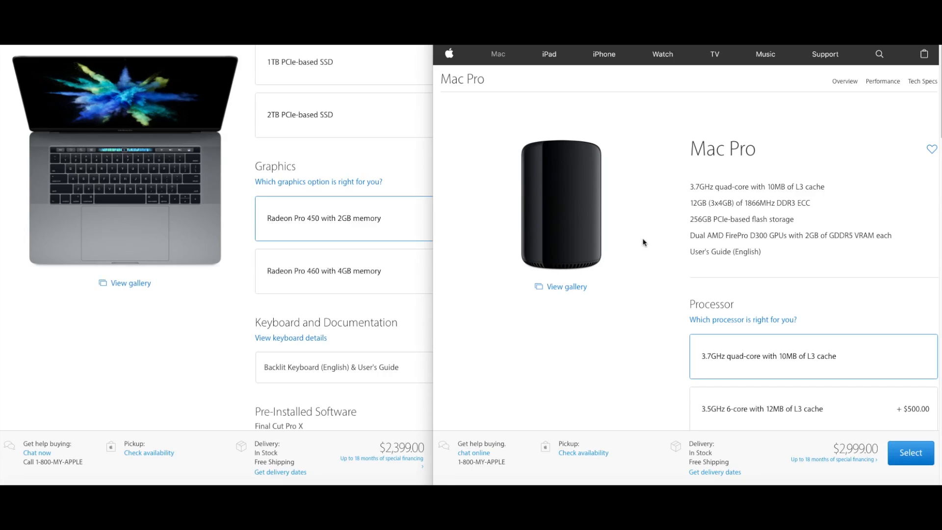
{"action": "mouse_move", "coordinate": [714, 214]}
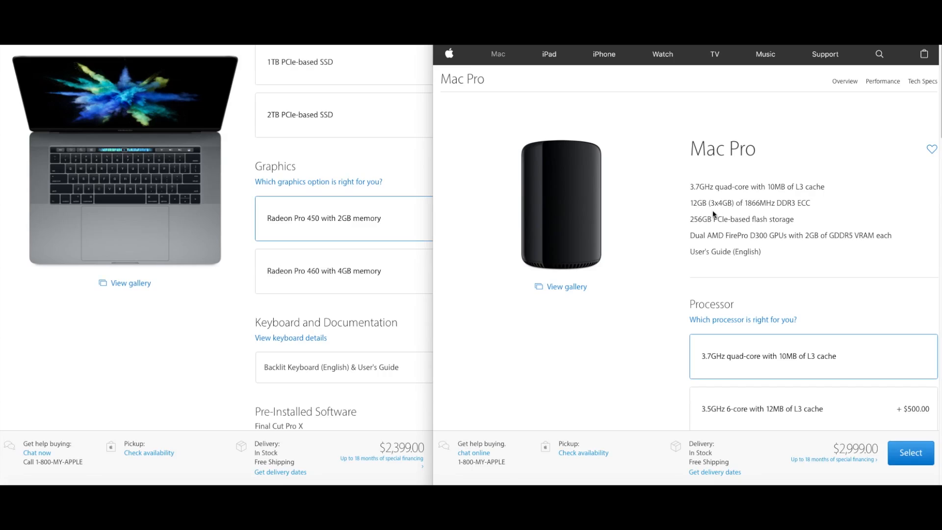
{"action": "mouse_move", "coordinate": [667, 302]}
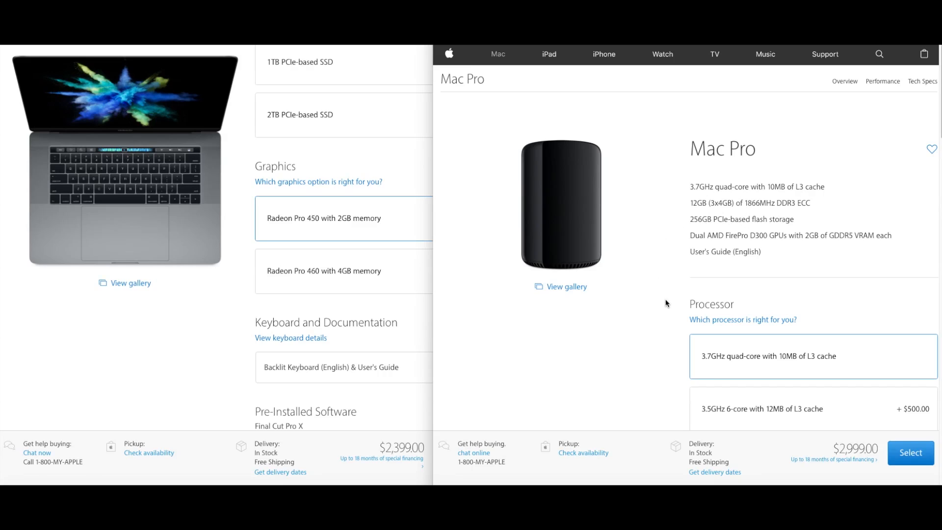
{"action": "mouse_move", "coordinate": [659, 322]}
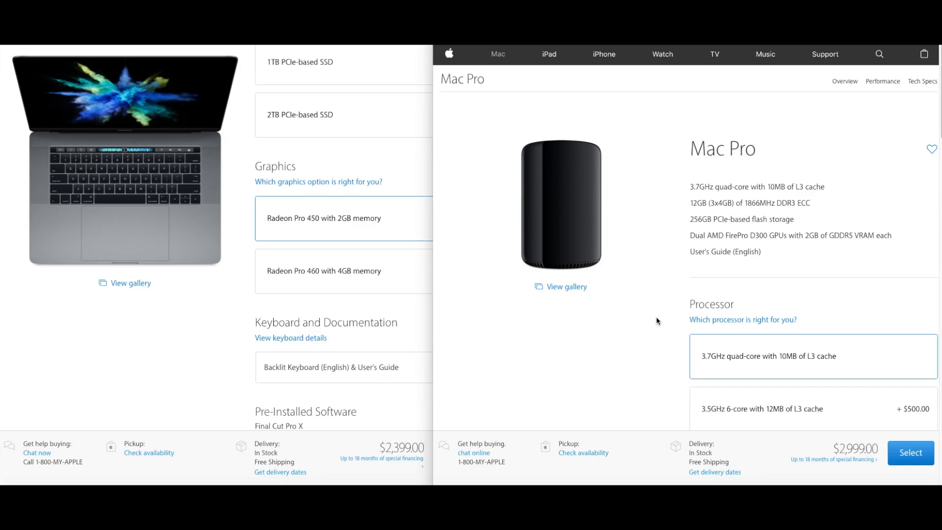
{"action": "mouse_move", "coordinate": [661, 313]}
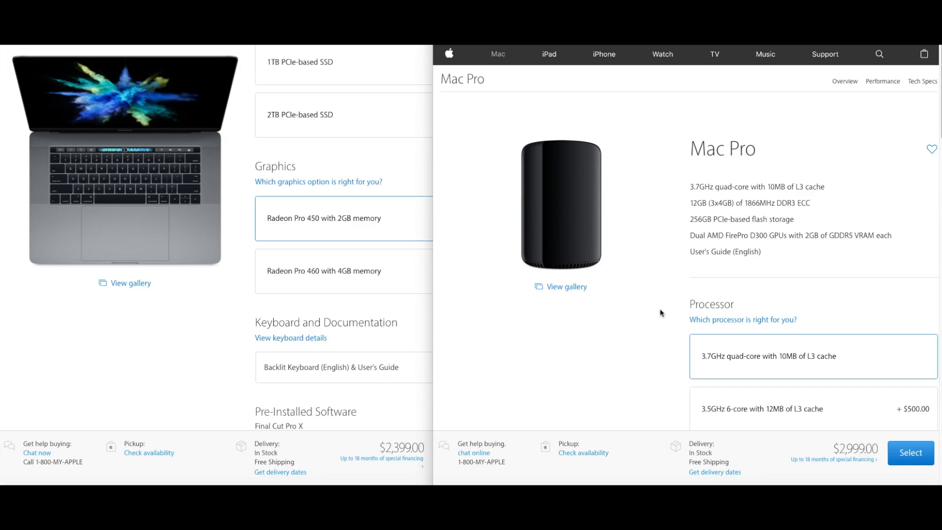
{"action": "mouse_move", "coordinate": [736, 197]}
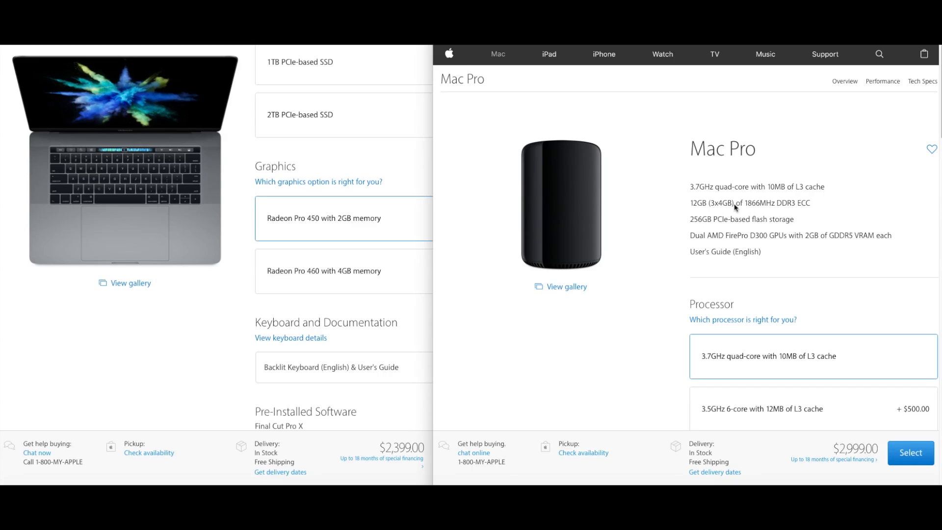
{"action": "mouse_move", "coordinate": [768, 245]}
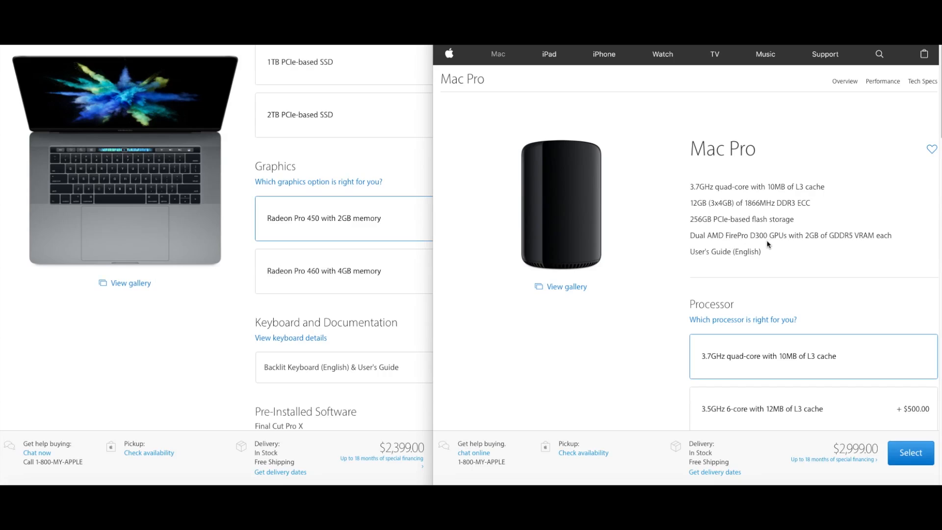
{"action": "mouse_move", "coordinate": [775, 247]}
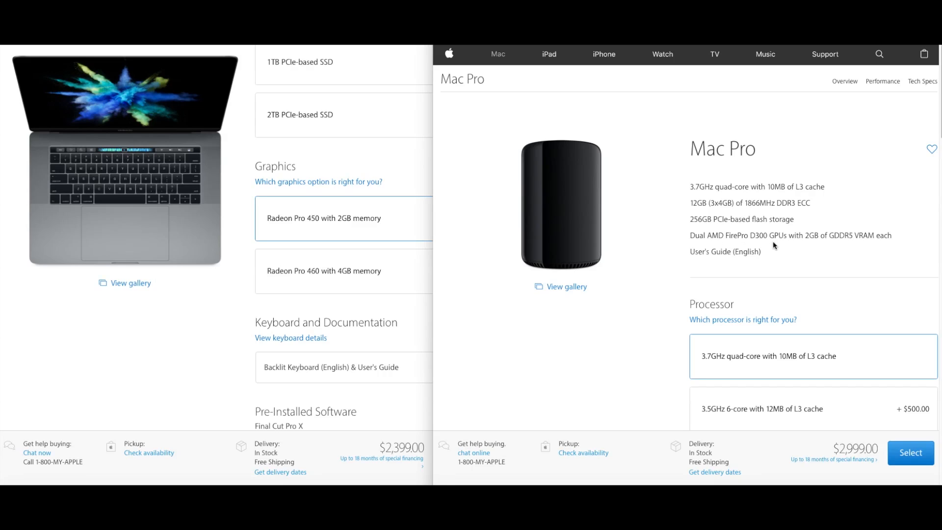
{"action": "mouse_move", "coordinate": [817, 265]}
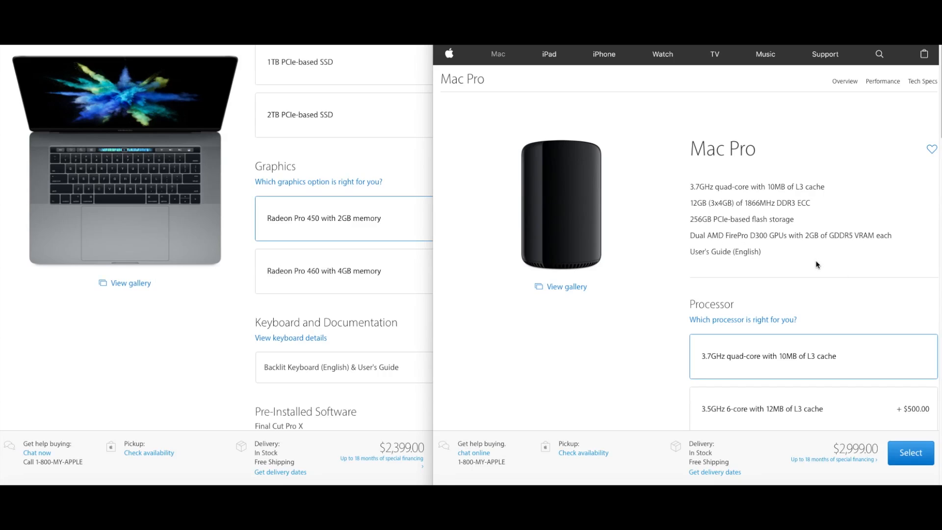
{"action": "mouse_move", "coordinate": [732, 192]}
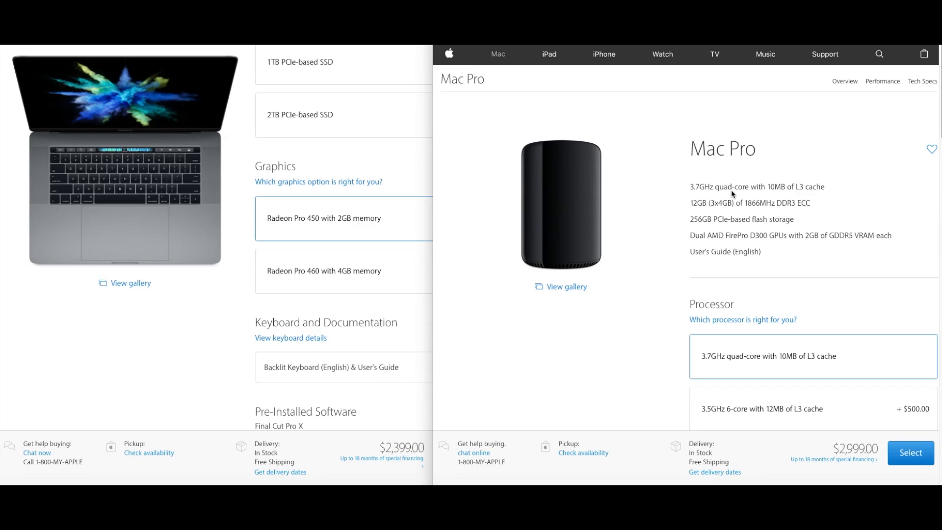
{"action": "mouse_move", "coordinate": [811, 350]}
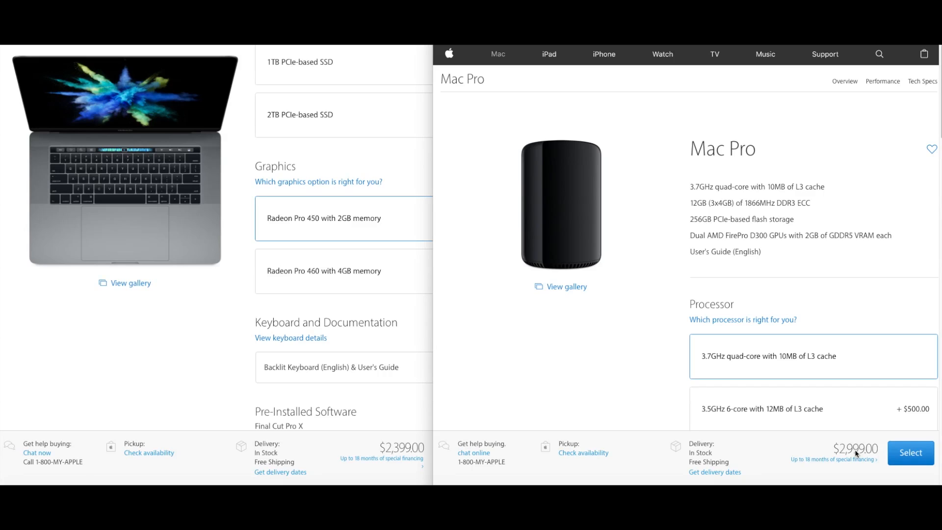
{"action": "mouse_move", "coordinate": [766, 286]}
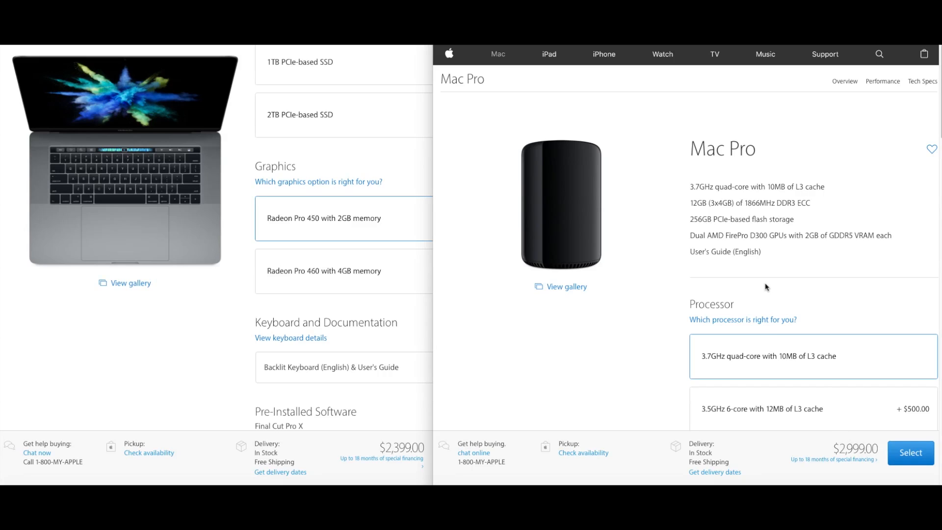
{"action": "mouse_move", "coordinate": [762, 273]}
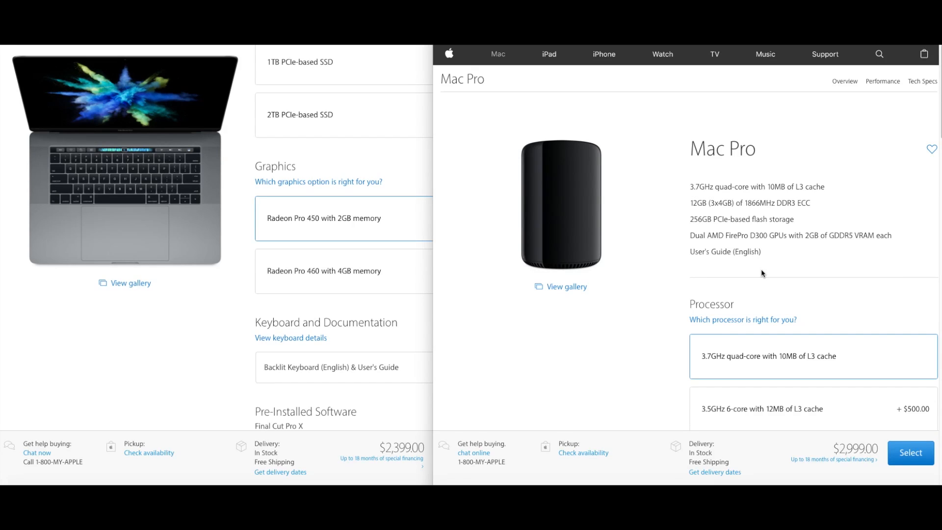
{"action": "mouse_move", "coordinate": [775, 271]}
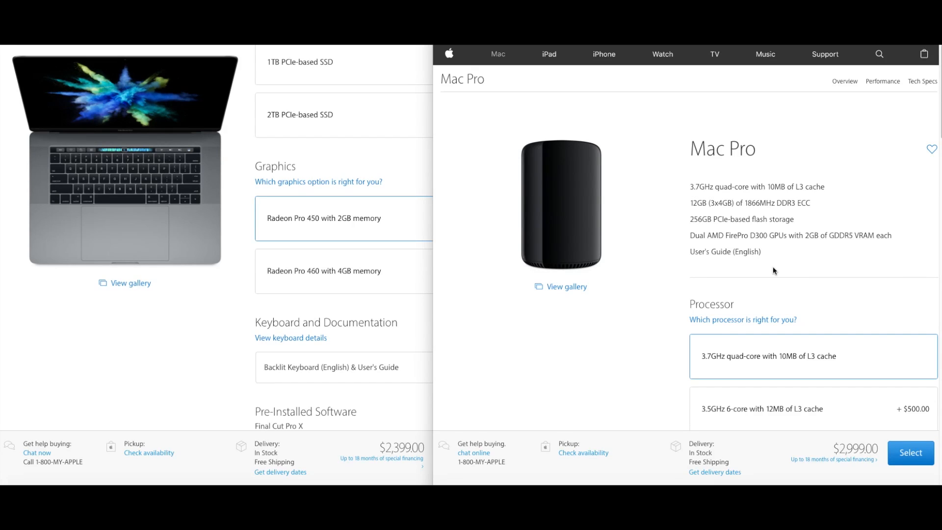
{"action": "mouse_move", "coordinate": [815, 222]}
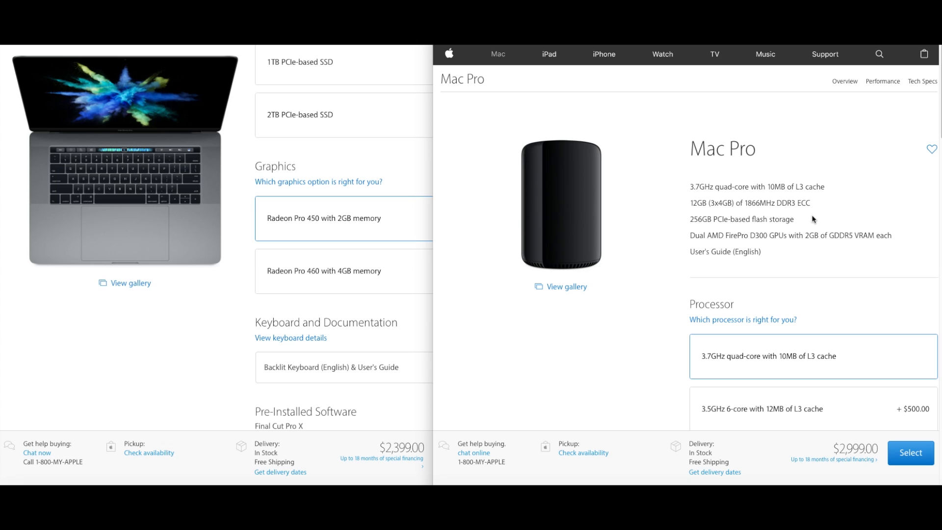
{"action": "mouse_move", "coordinate": [781, 224]}
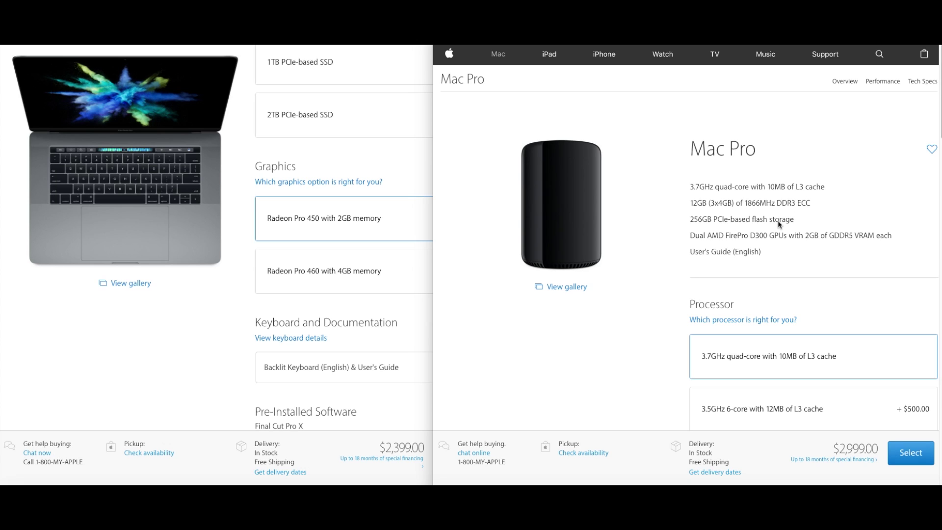
{"action": "mouse_move", "coordinate": [862, 224]}
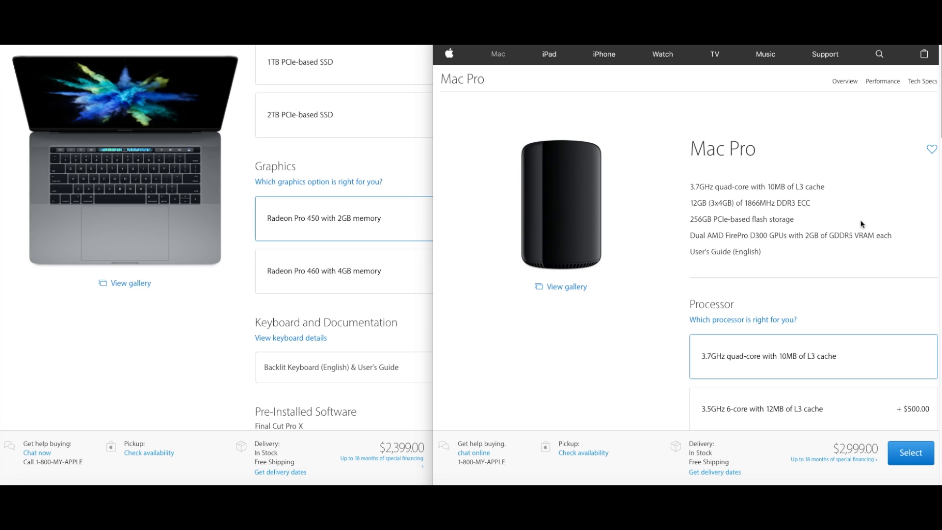
{"action": "mouse_move", "coordinate": [197, 364]}
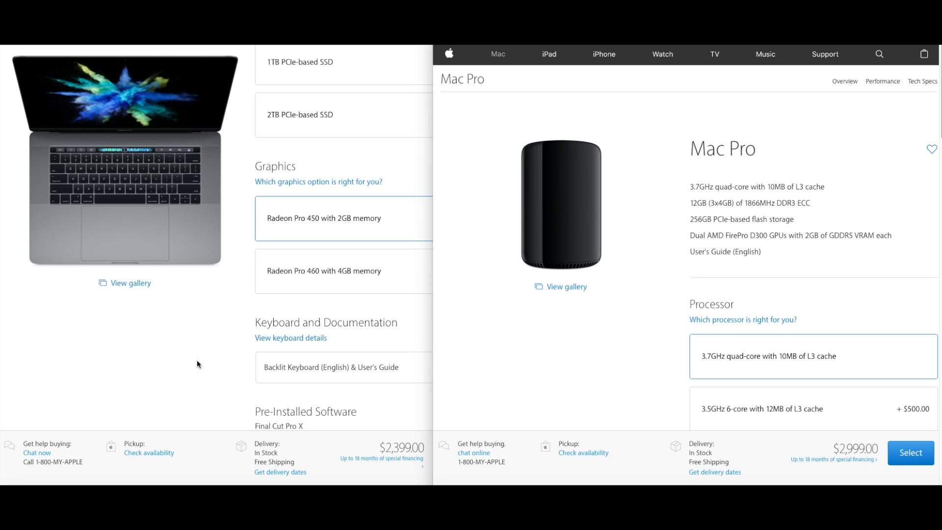
{"action": "mouse_move", "coordinate": [202, 364]}
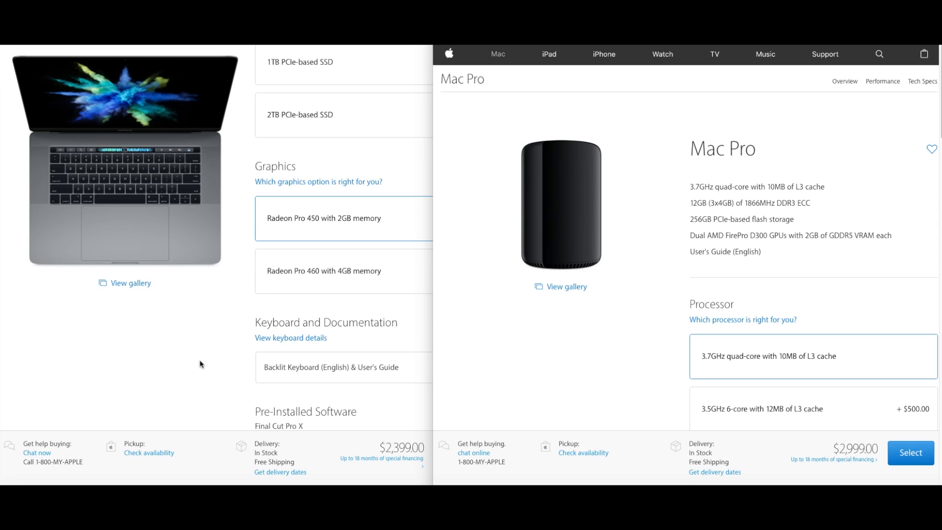
{"action": "mouse_move", "coordinate": [386, 314]}
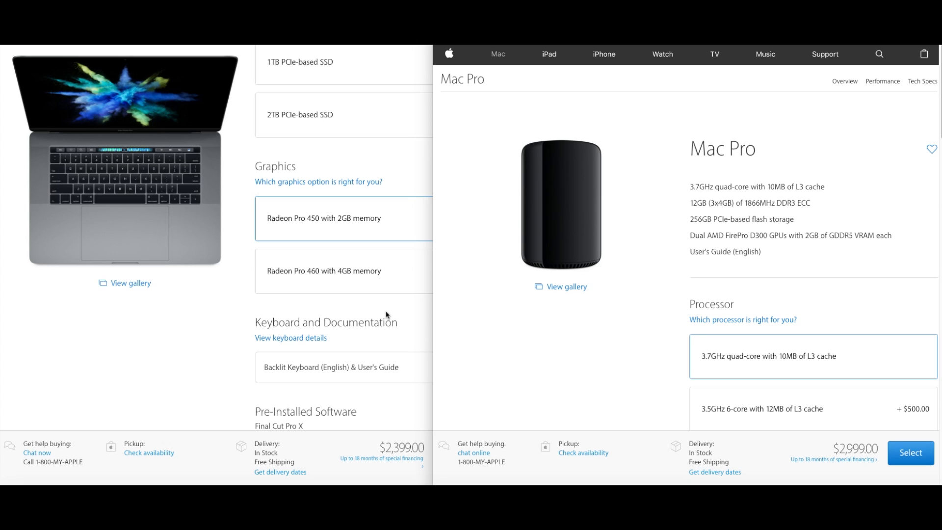
{"action": "mouse_move", "coordinate": [849, 456]}
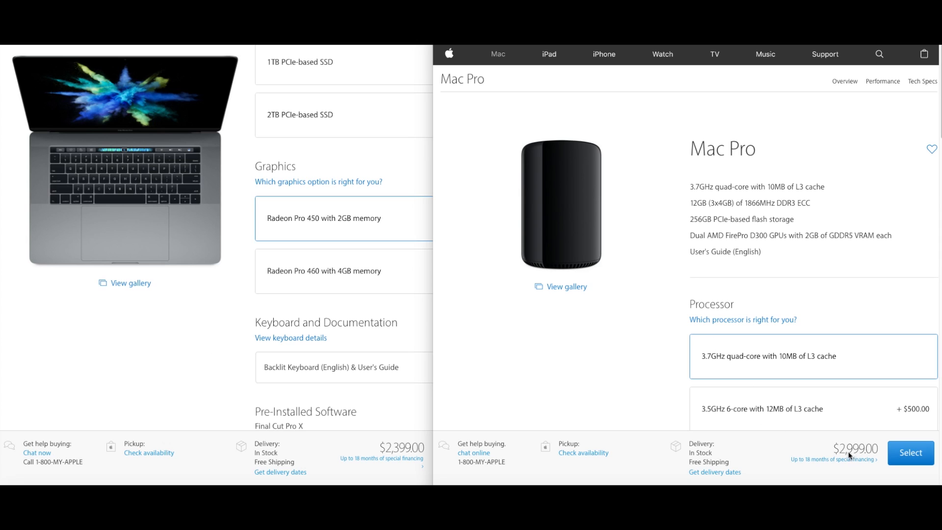
{"action": "mouse_move", "coordinate": [563, 385]}
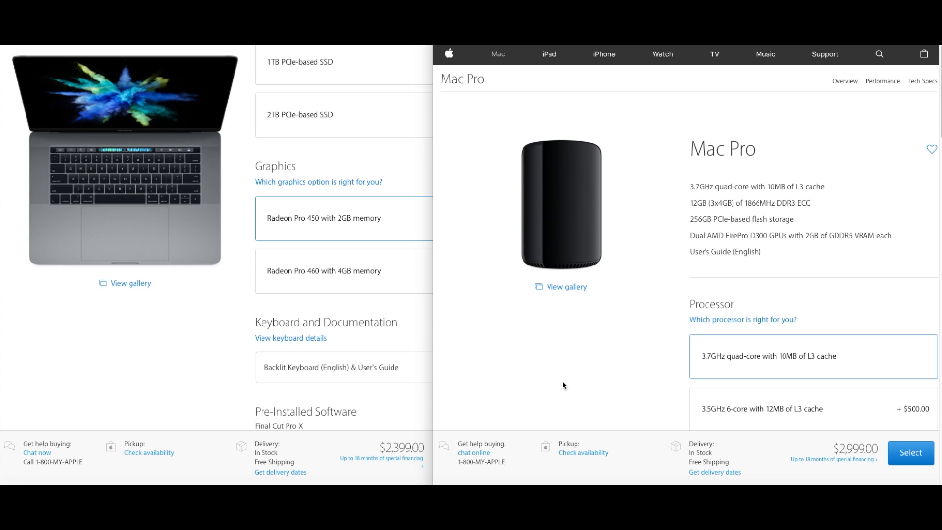
{"action": "mouse_move", "coordinate": [400, 273]}
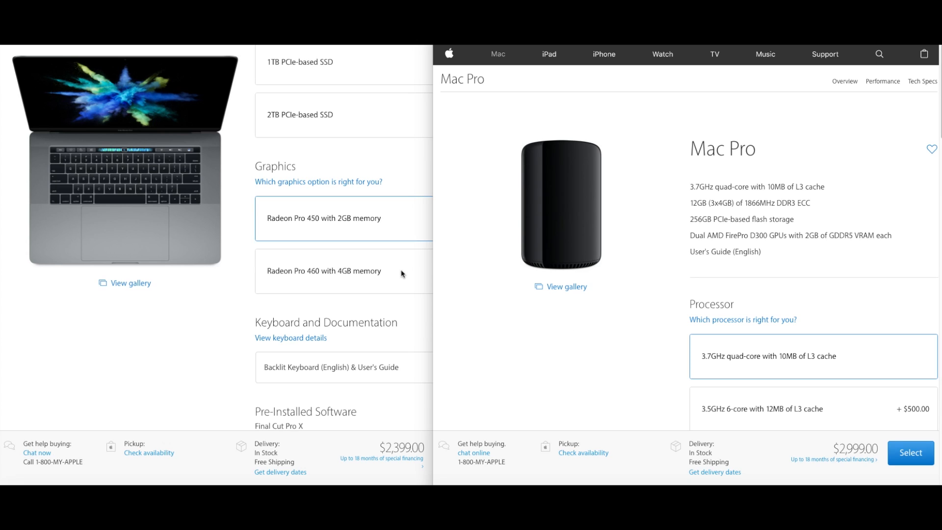
{"action": "mouse_move", "coordinate": [521, 246]}
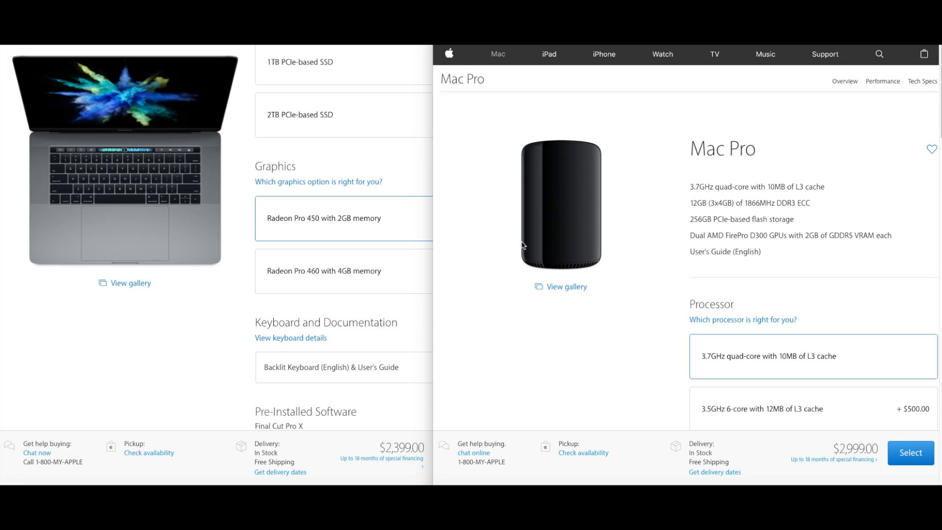
{"action": "mouse_move", "coordinate": [201, 329]}
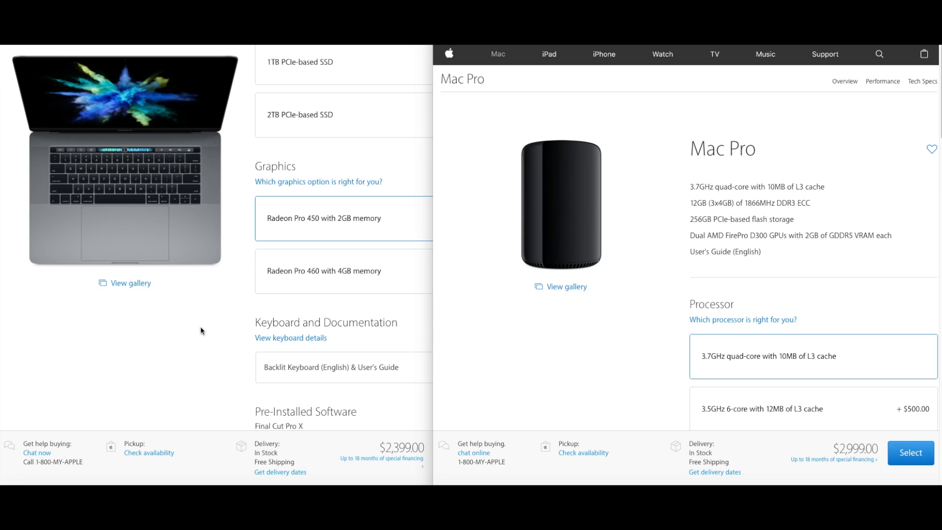
{"action": "mouse_move", "coordinate": [518, 328]}
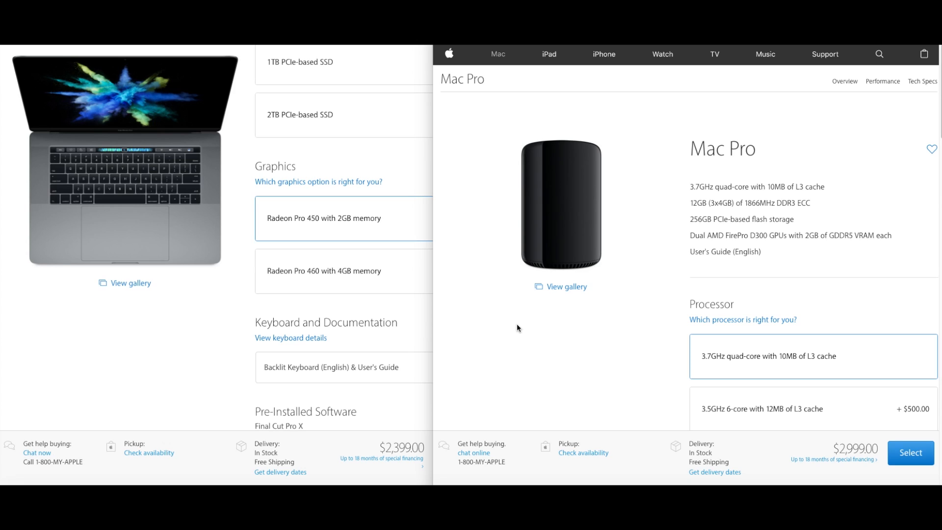
{"action": "mouse_move", "coordinate": [232, 373]}
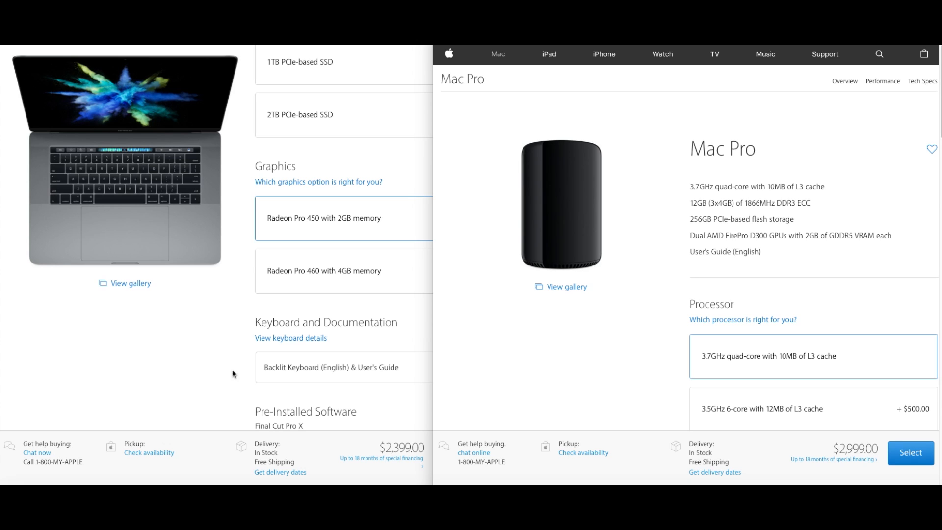
{"action": "mouse_move", "coordinate": [221, 358]}
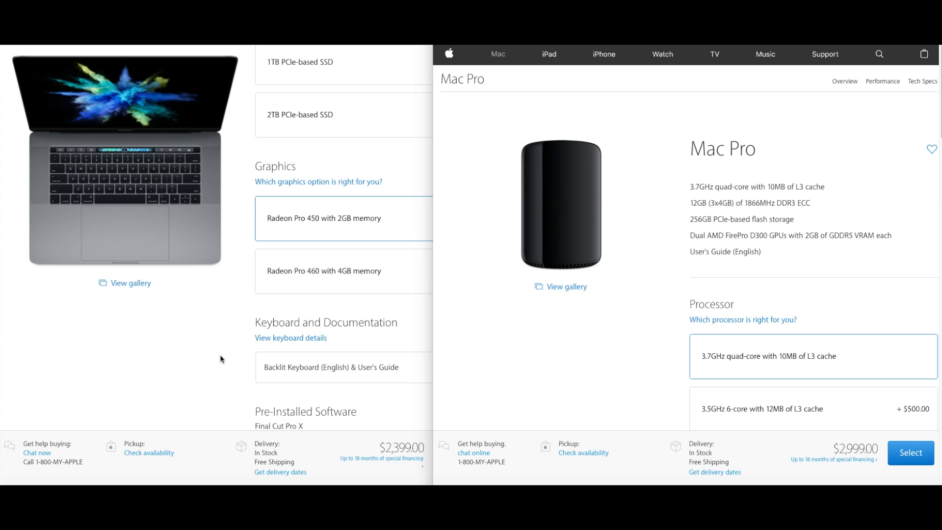
{"action": "mouse_move", "coordinate": [227, 358]}
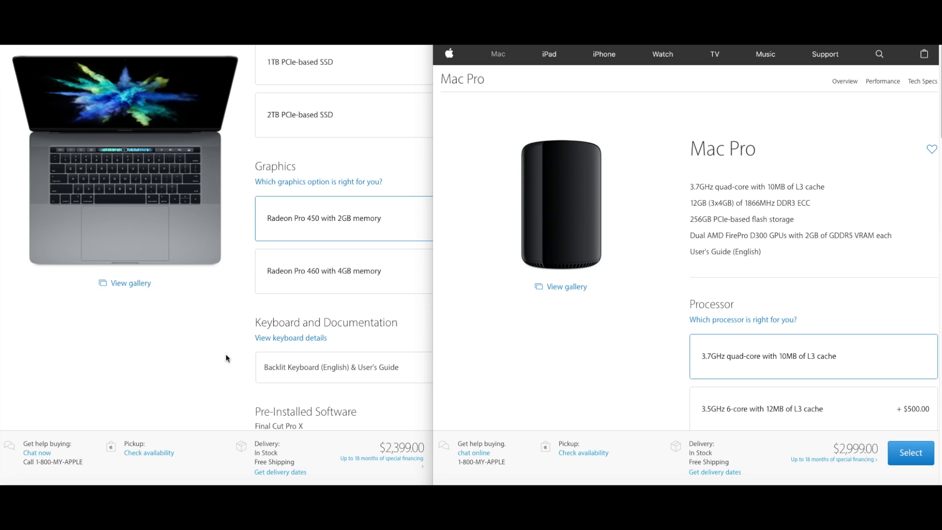
{"action": "mouse_move", "coordinate": [233, 357]}
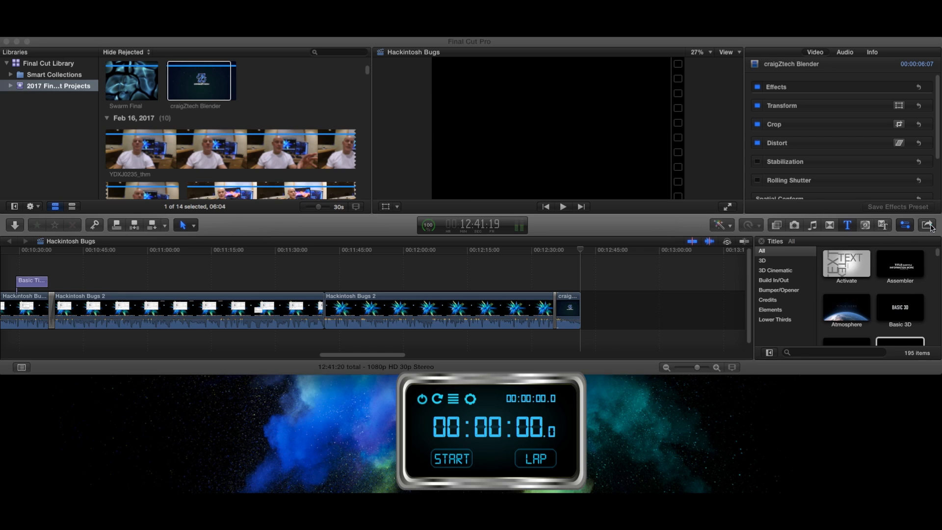
Share Hackintosh Bugs as a Master File, review the 1920 x 1080 H.264 settings, and reach the save prompt
{"action": "left_click", "coordinate": [927, 225]}
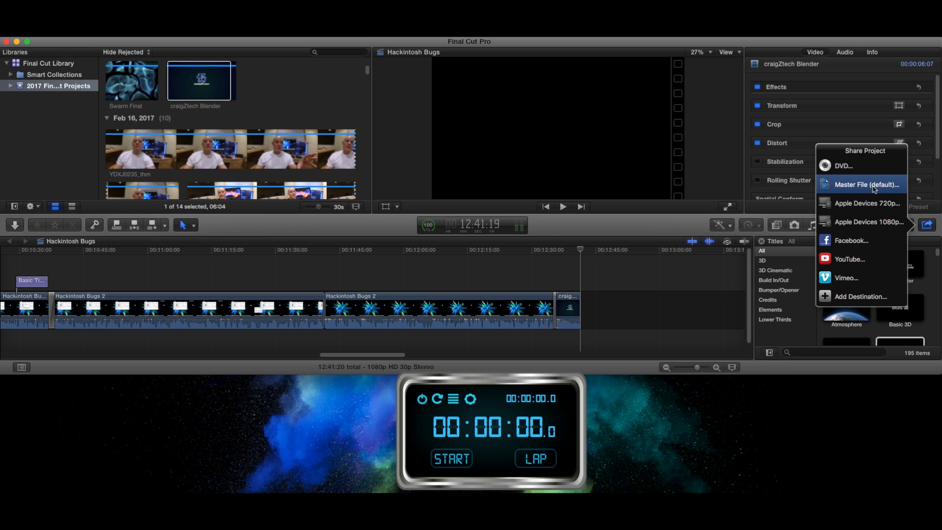
{"action": "left_click", "coordinate": [865, 185]}
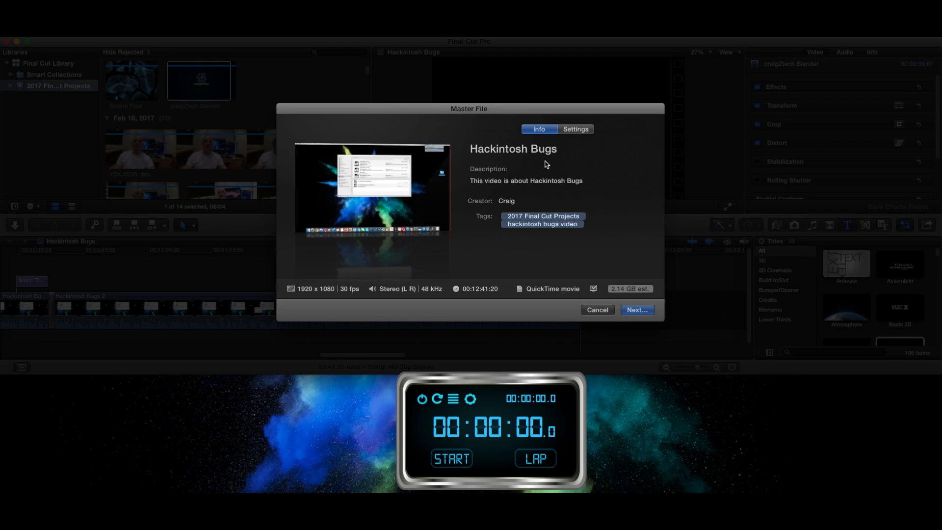
{"action": "left_click", "coordinate": [575, 130]}
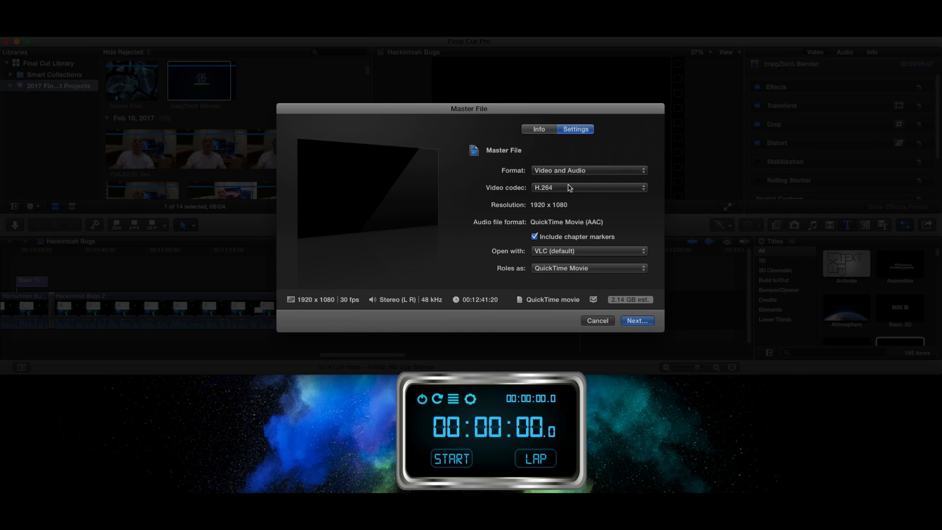
{"action": "mouse_move", "coordinate": [551, 197]}
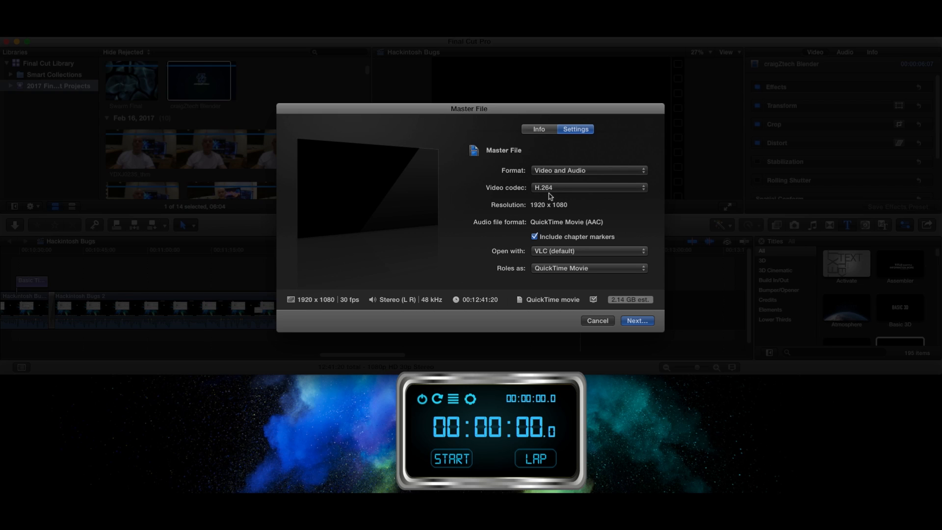
{"action": "mouse_move", "coordinate": [644, 316]}
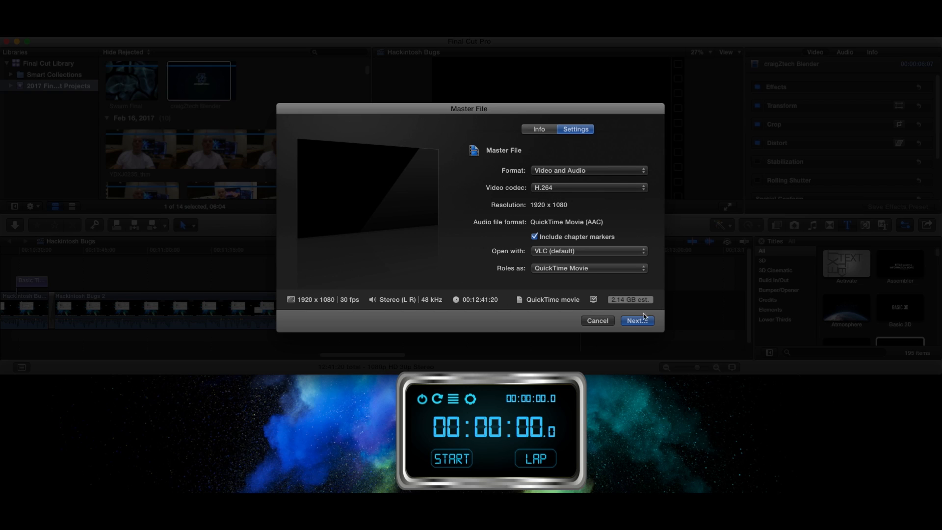
{"action": "mouse_move", "coordinate": [640, 326]}
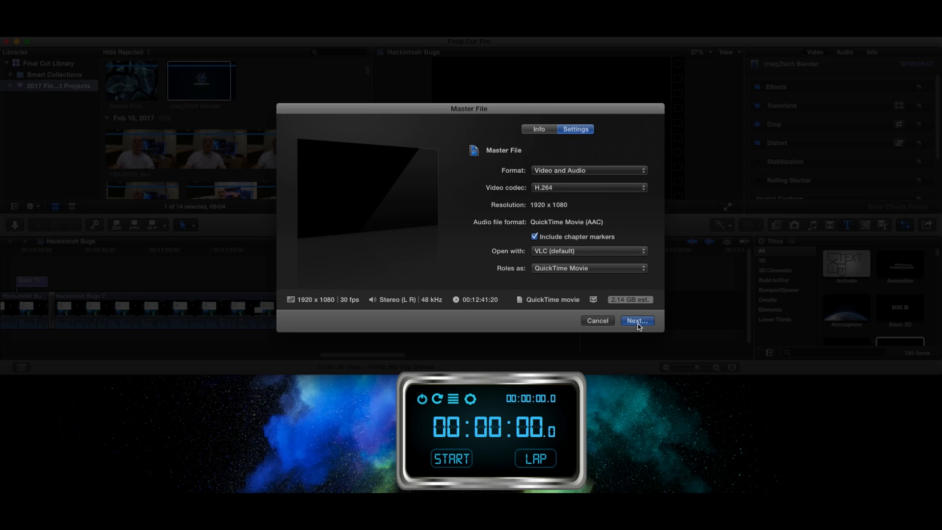
{"action": "left_click", "coordinate": [637, 320]}
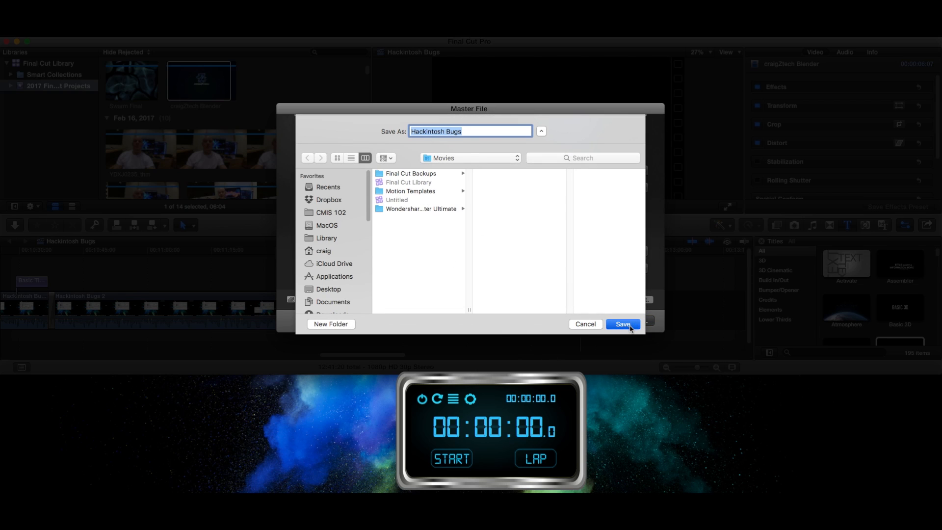
Save the Hackintosh Bugs master file to Movies so the export renders while the stopwatch runs past eleven minutes
{"action": "left_click", "coordinate": [622, 324]}
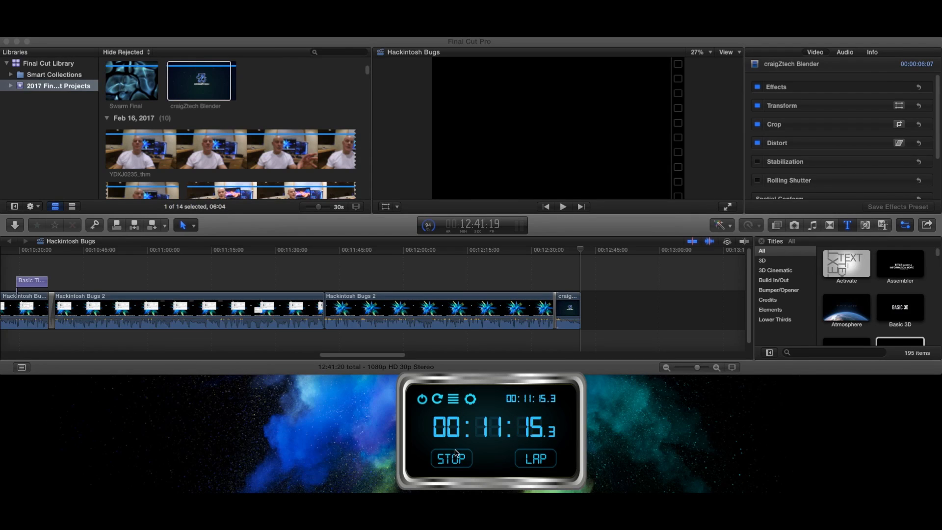
Stop the stopwatch overlay at 00:11:28.1 as the export reaches 100 percent
{"action": "left_click", "coordinate": [452, 458]}
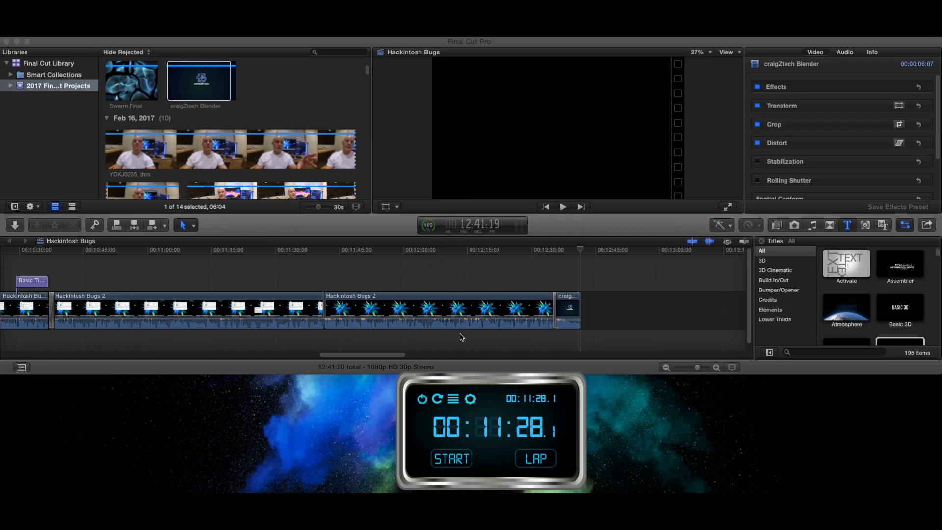
{"action": "mouse_move", "coordinate": [447, 262]}
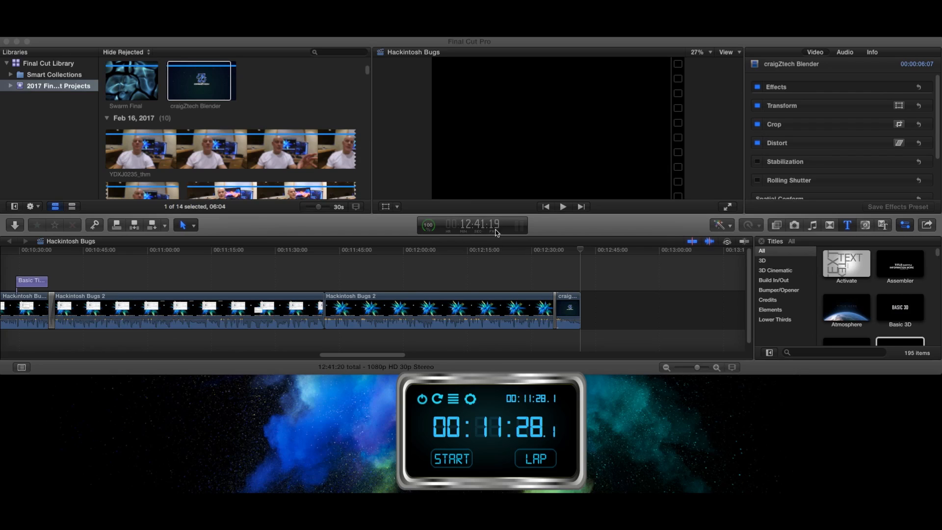
{"action": "mouse_move", "coordinate": [494, 251]}
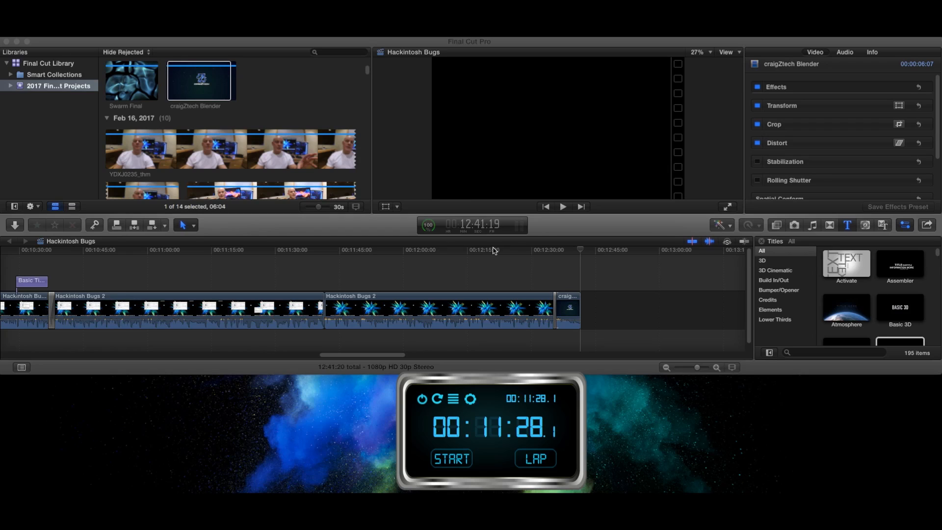
{"action": "mouse_move", "coordinate": [339, 308]}
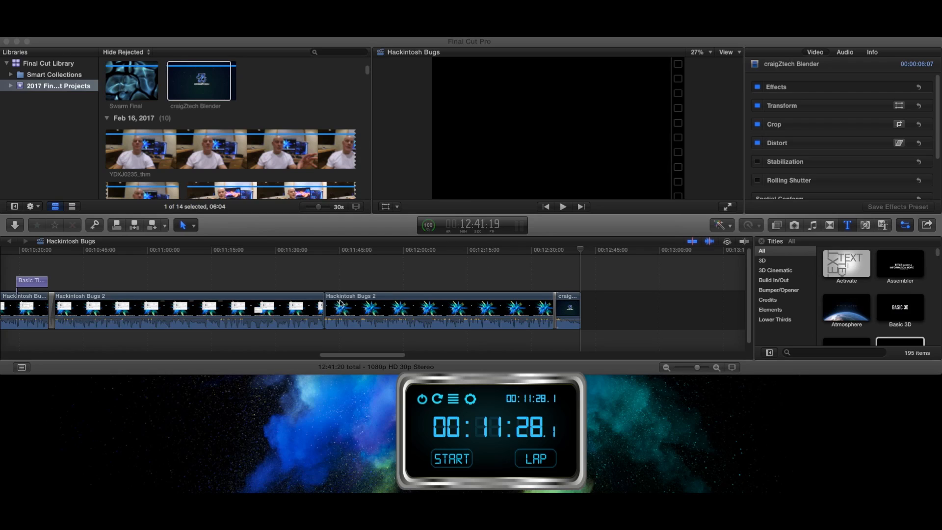
{"action": "mouse_move", "coordinate": [528, 271]}
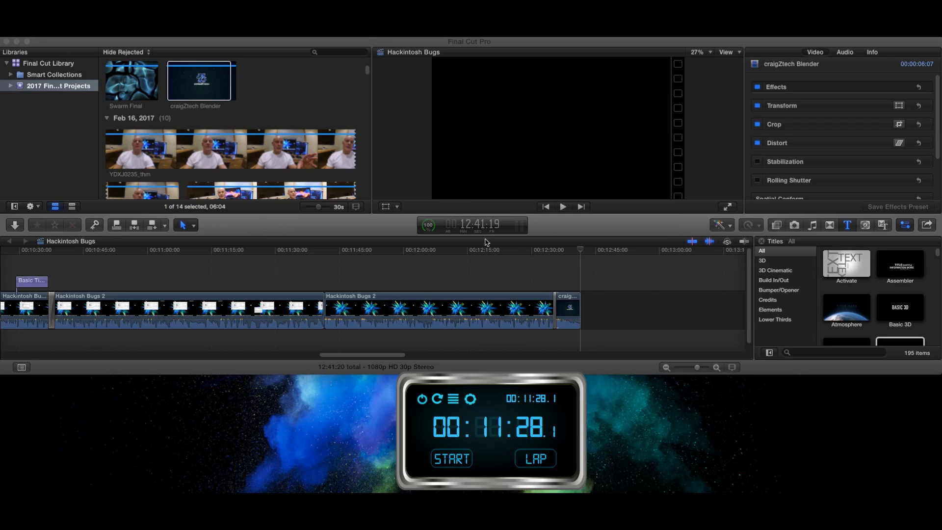
{"action": "mouse_move", "coordinate": [509, 441]}
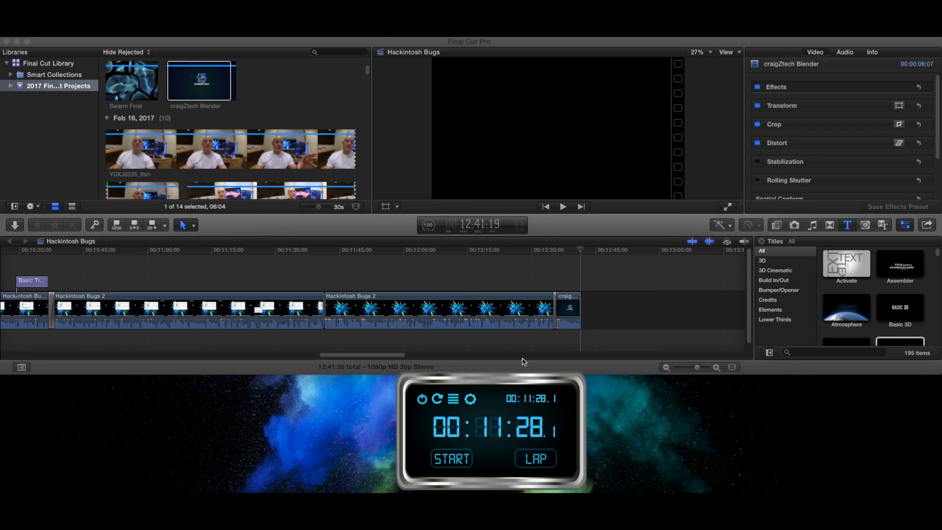
{"action": "mouse_move", "coordinate": [440, 285]}
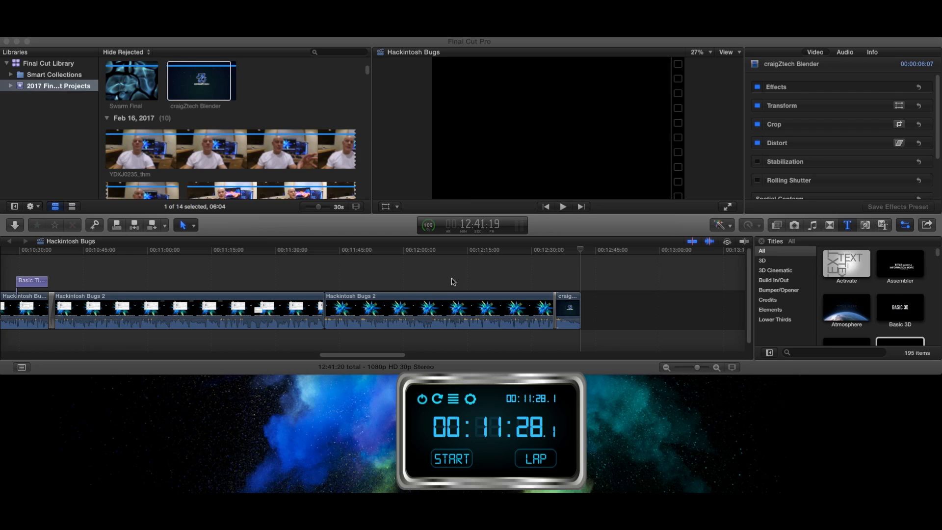
{"action": "mouse_move", "coordinate": [544, 269]}
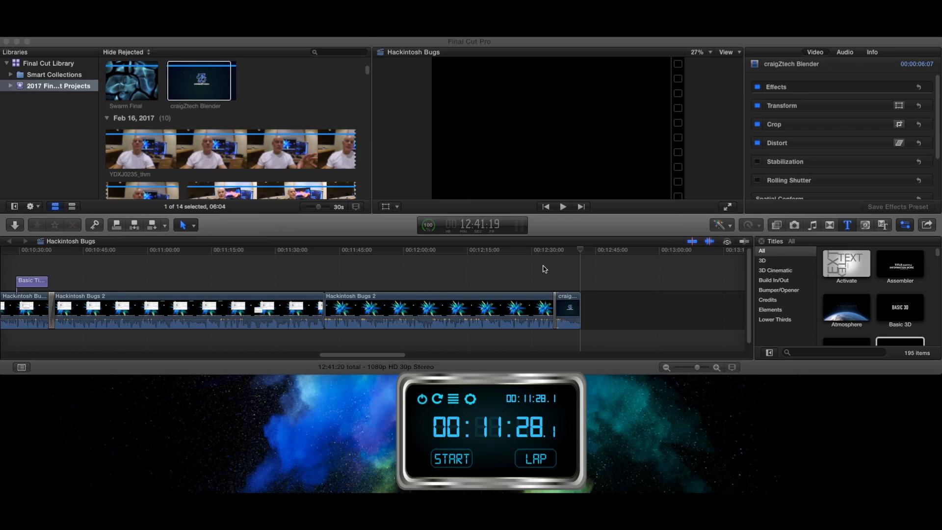
{"action": "mouse_move", "coordinate": [453, 262]}
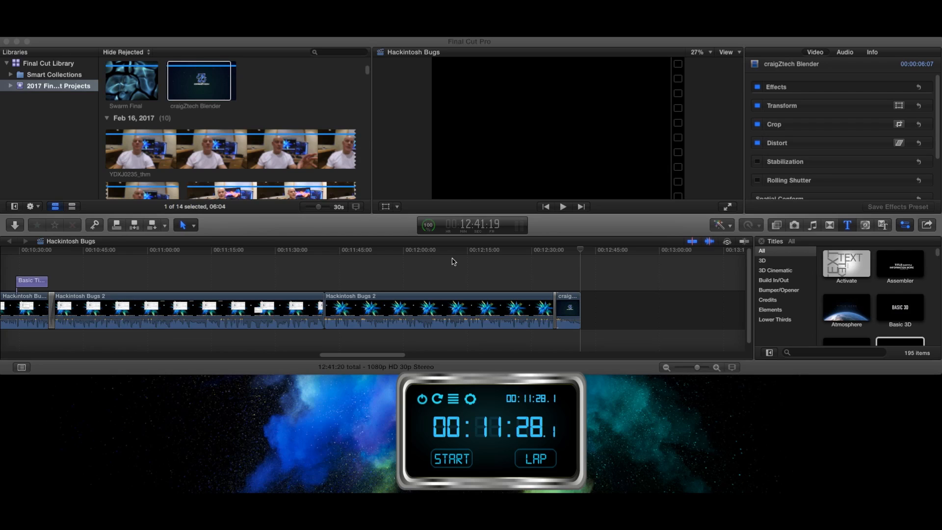
{"action": "mouse_move", "coordinate": [508, 434]}
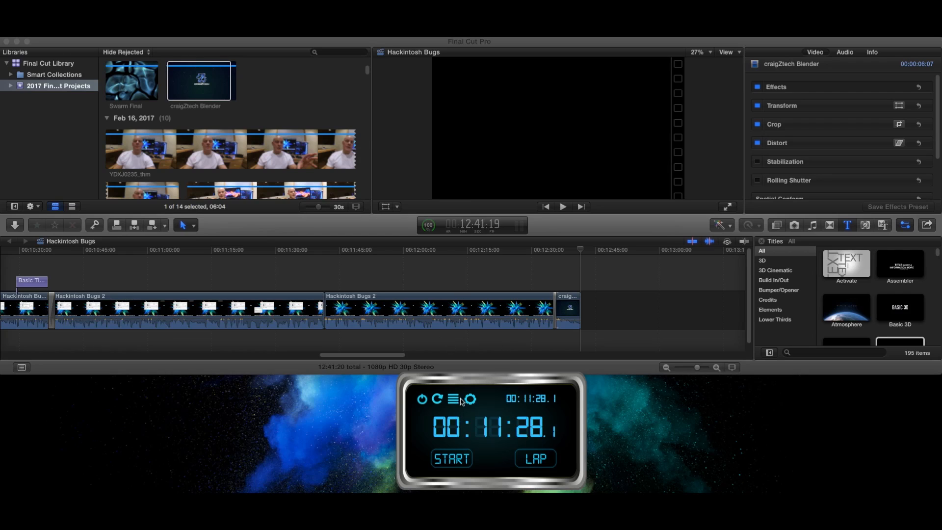
{"action": "mouse_move", "coordinate": [492, 370]}
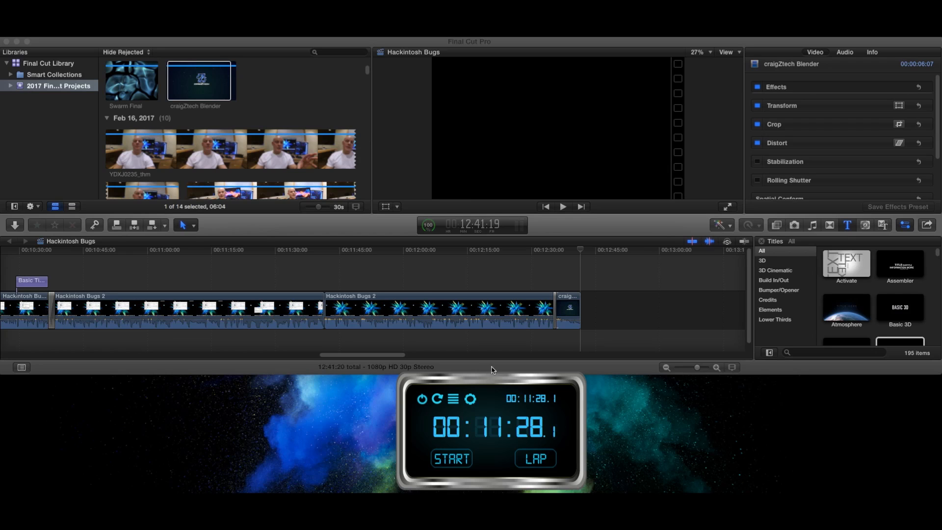
{"action": "mouse_move", "coordinate": [497, 379]}
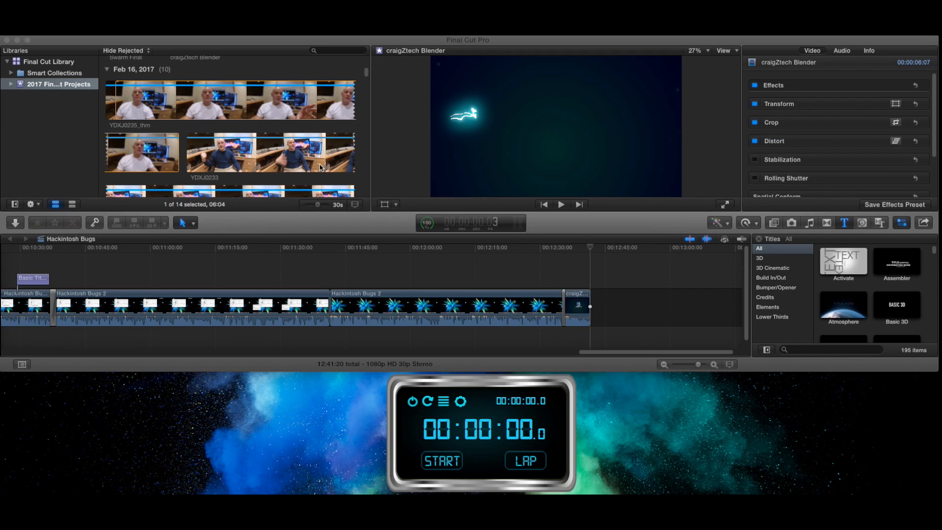
{"action": "mouse_move", "coordinate": [395, 143]}
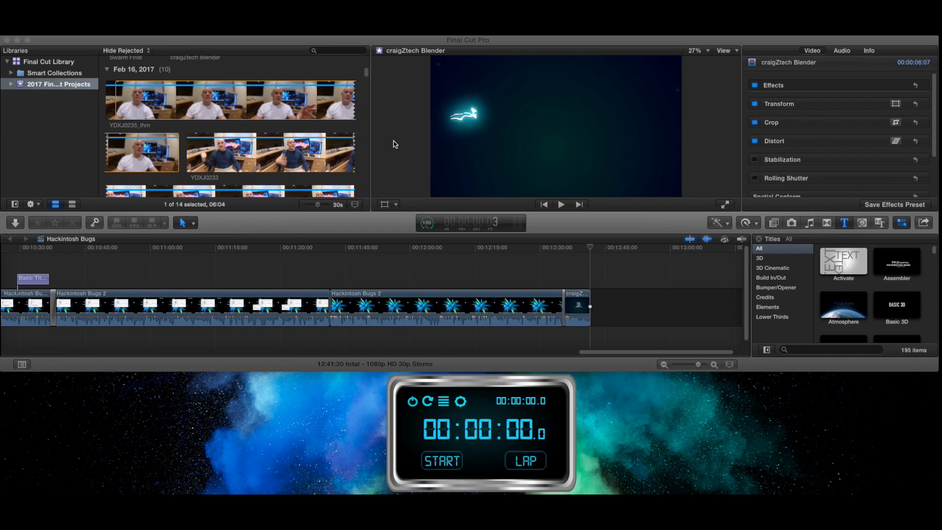
{"action": "mouse_move", "coordinate": [464, 240]}
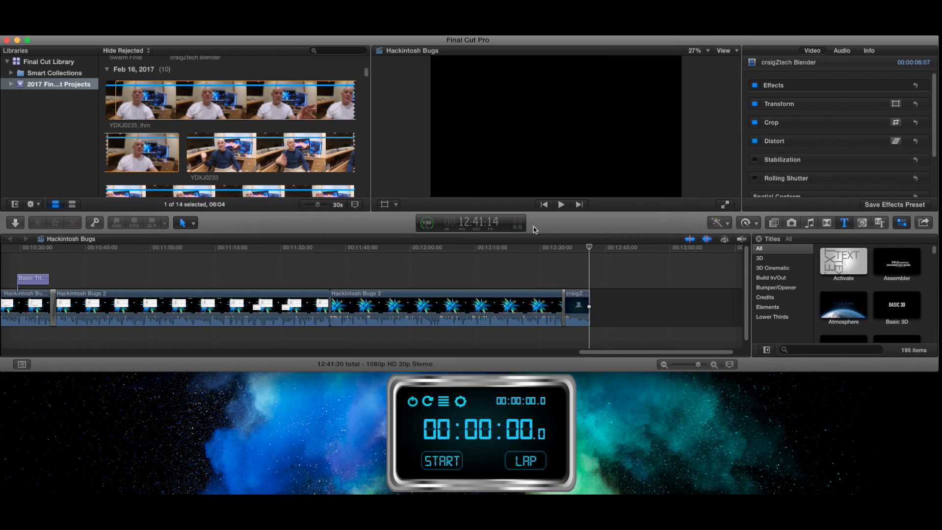
{"action": "mouse_move", "coordinate": [585, 228]}
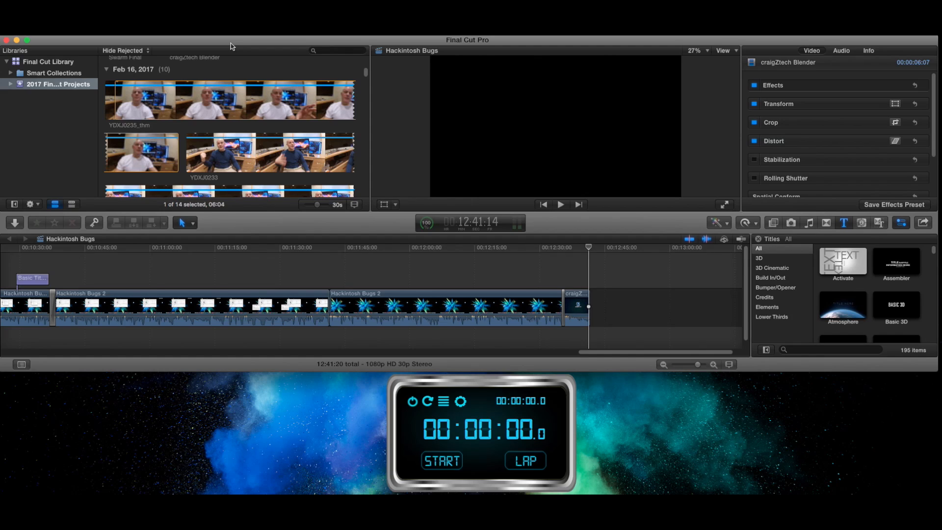
{"action": "mouse_move", "coordinate": [246, 41]}
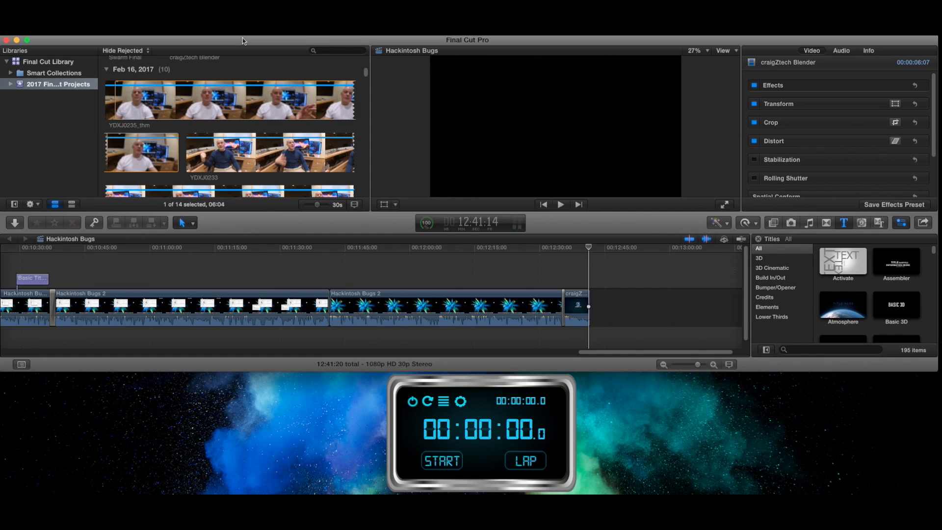
{"action": "mouse_move", "coordinate": [277, 44]}
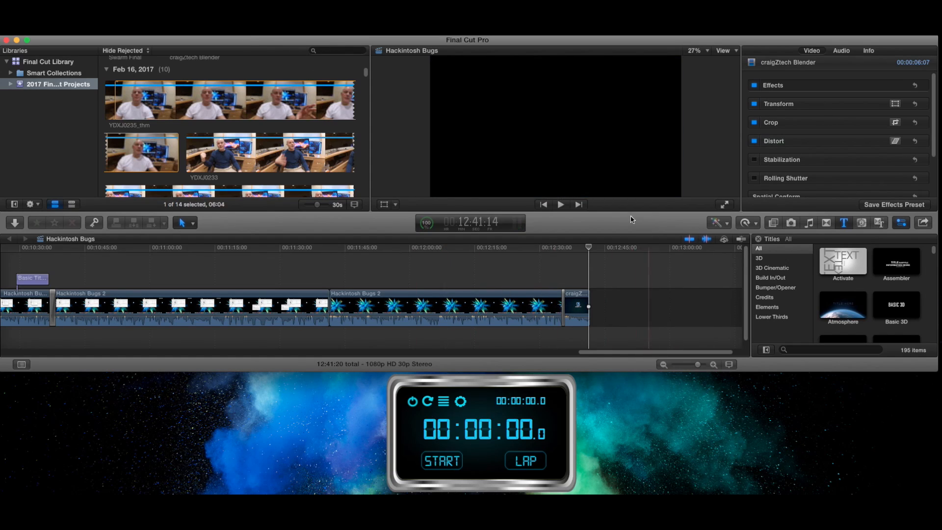
{"action": "mouse_move", "coordinate": [628, 370]}
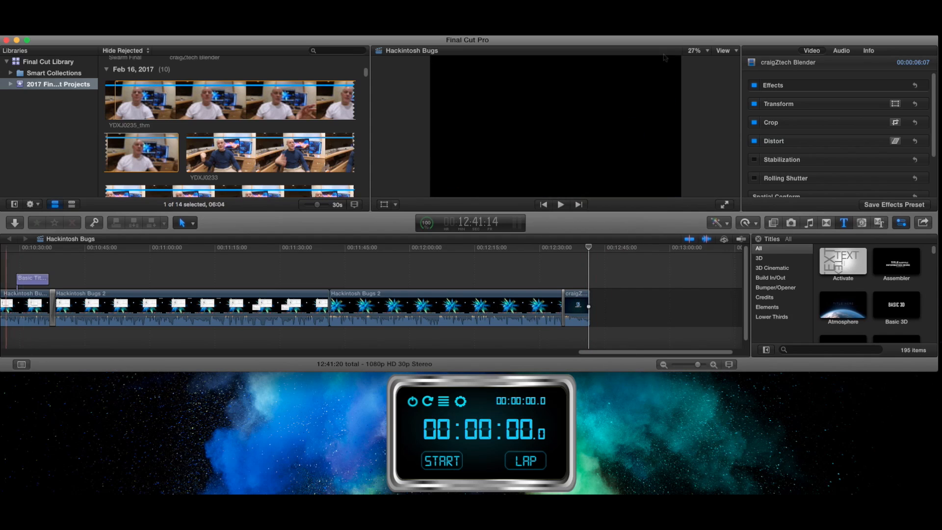
{"action": "left_click", "coordinate": [441, 461]}
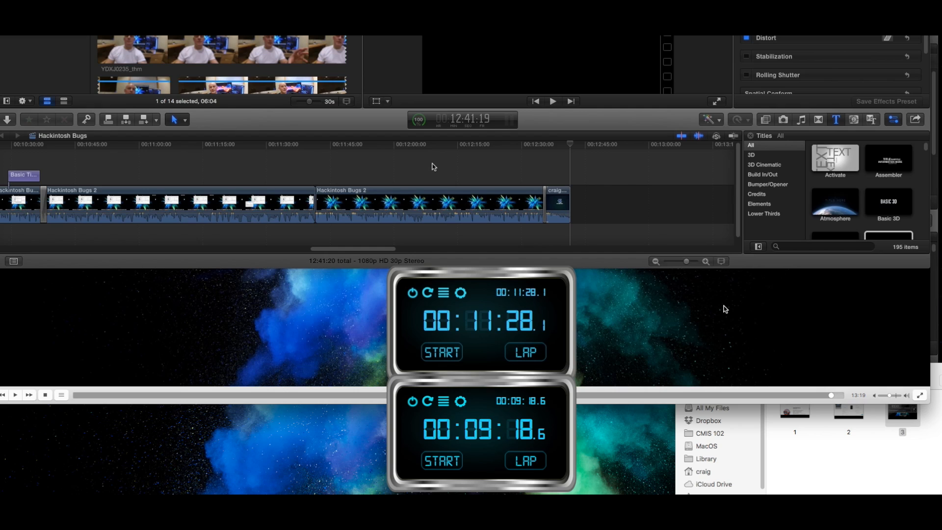
{"action": "mouse_move", "coordinate": [512, 416]}
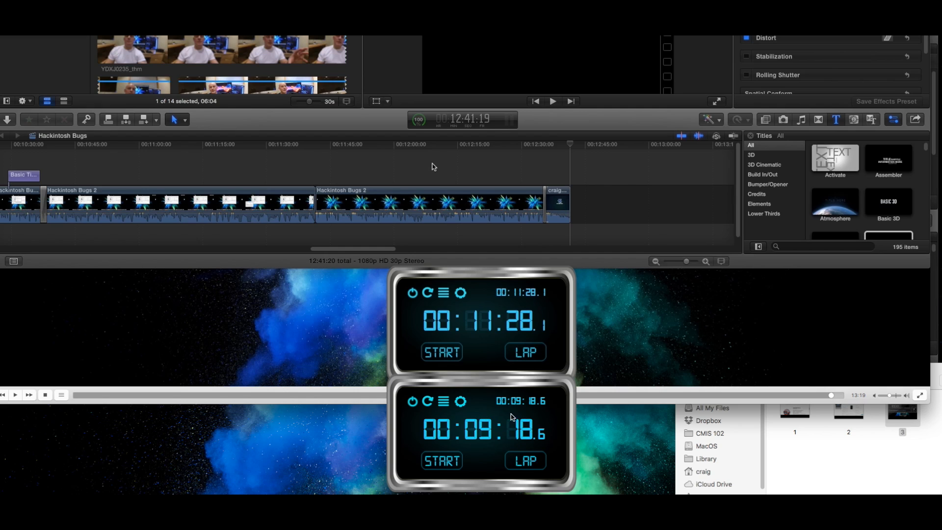
{"action": "mouse_move", "coordinate": [487, 339]}
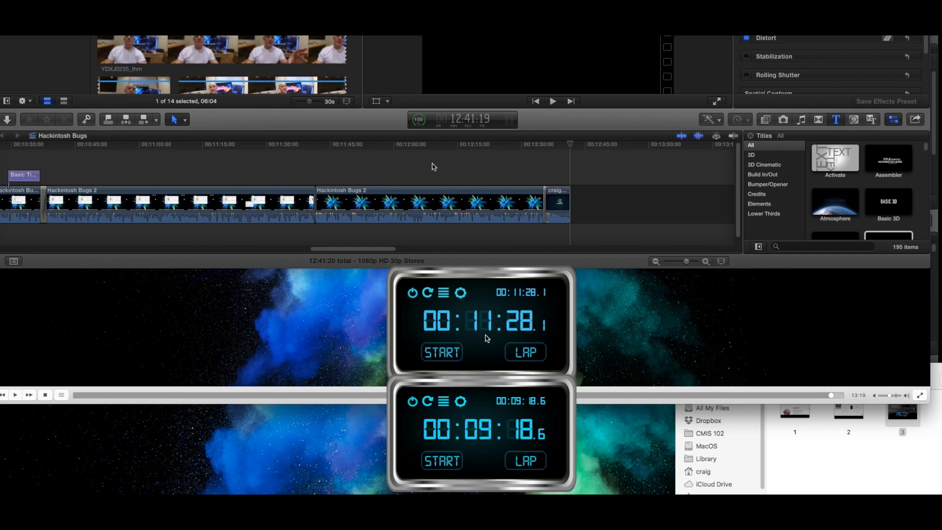
{"action": "mouse_move", "coordinate": [521, 412]}
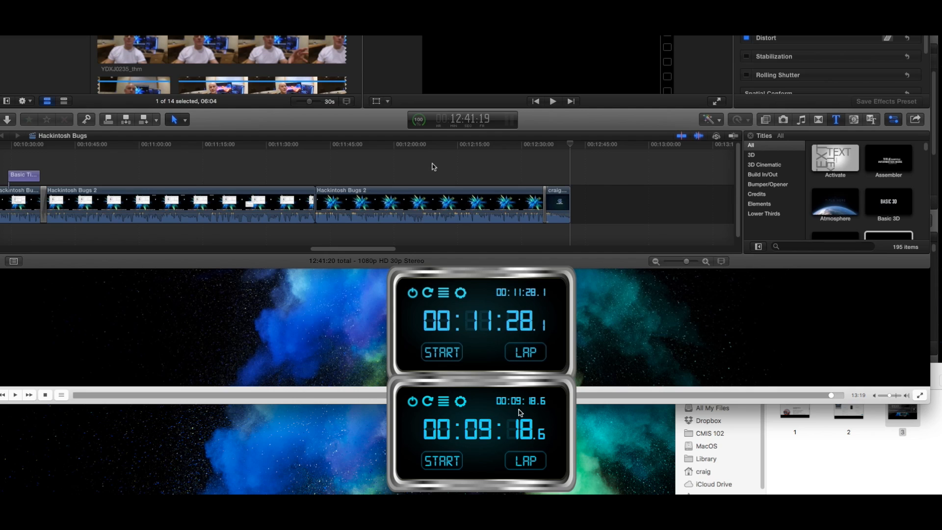
{"action": "mouse_move", "coordinate": [501, 428]}
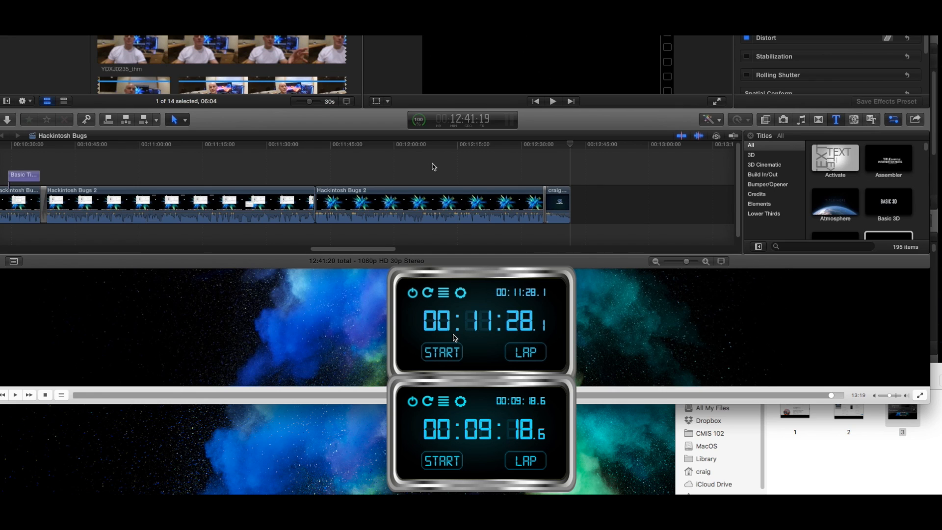
{"action": "mouse_move", "coordinate": [486, 446]}
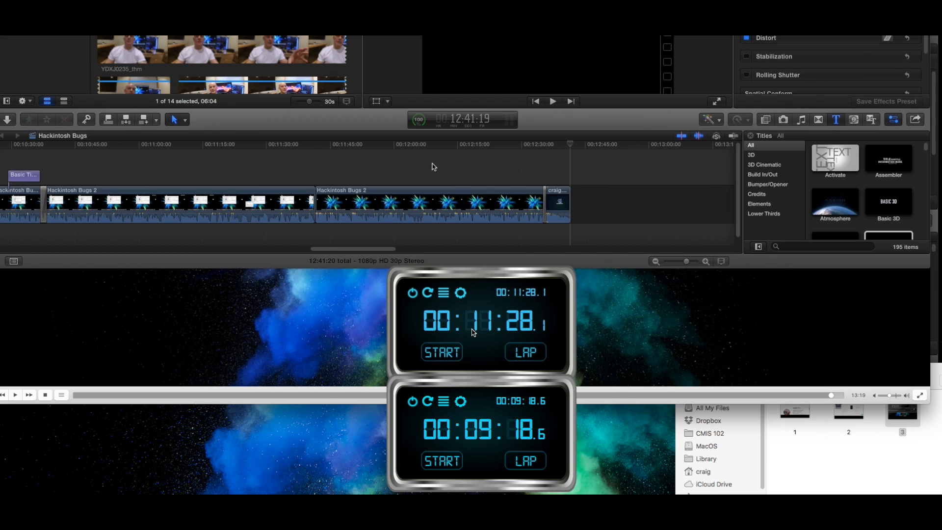
{"action": "mouse_move", "coordinate": [453, 329]}
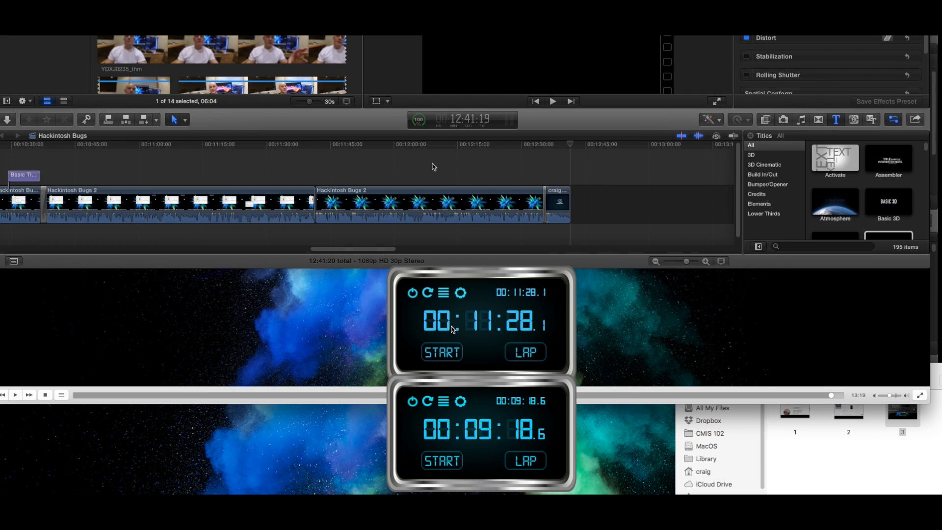
{"action": "mouse_move", "coordinate": [487, 335]}
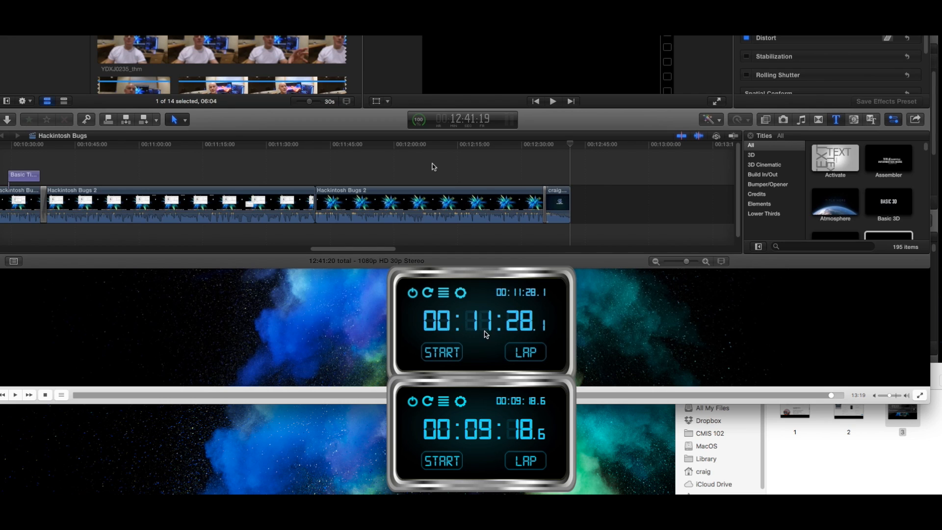
{"action": "mouse_move", "coordinate": [453, 327]}
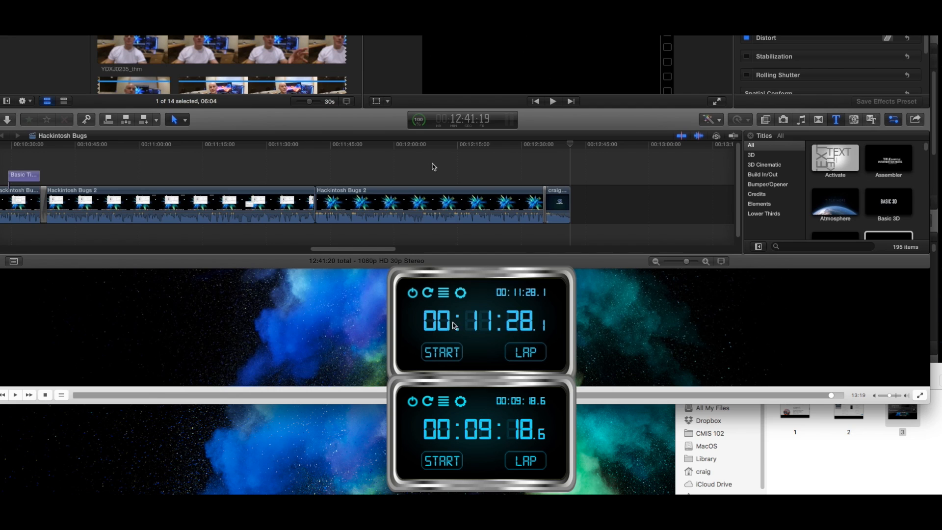
{"action": "mouse_move", "coordinate": [474, 335]}
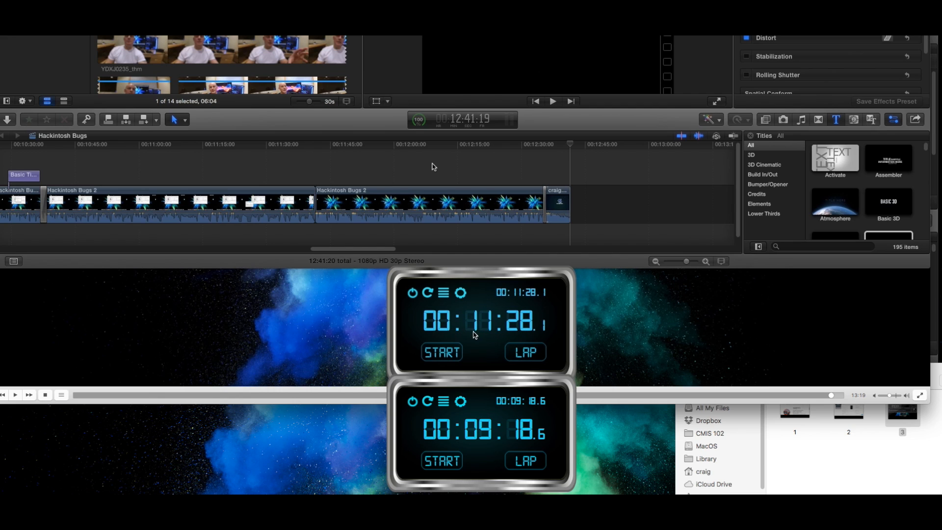
{"action": "mouse_move", "coordinate": [579, 373]}
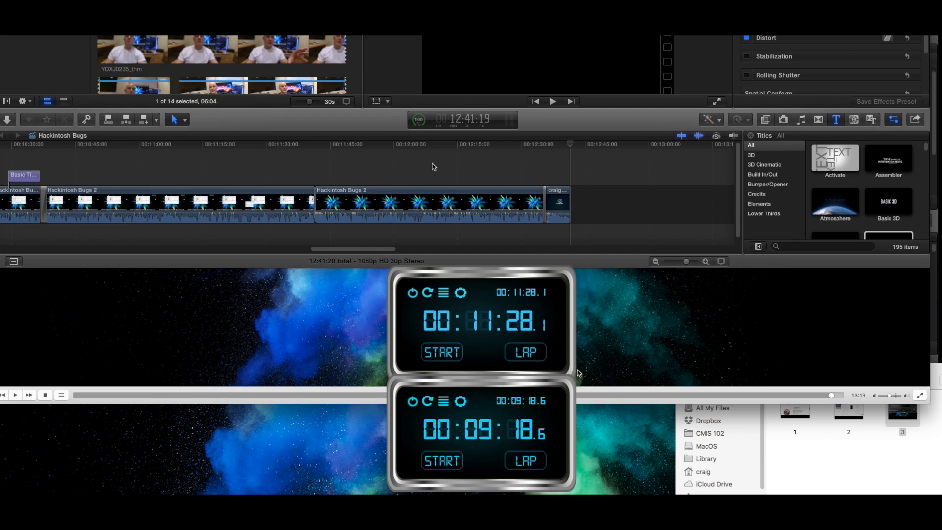
{"action": "mouse_move", "coordinate": [727, 365]}
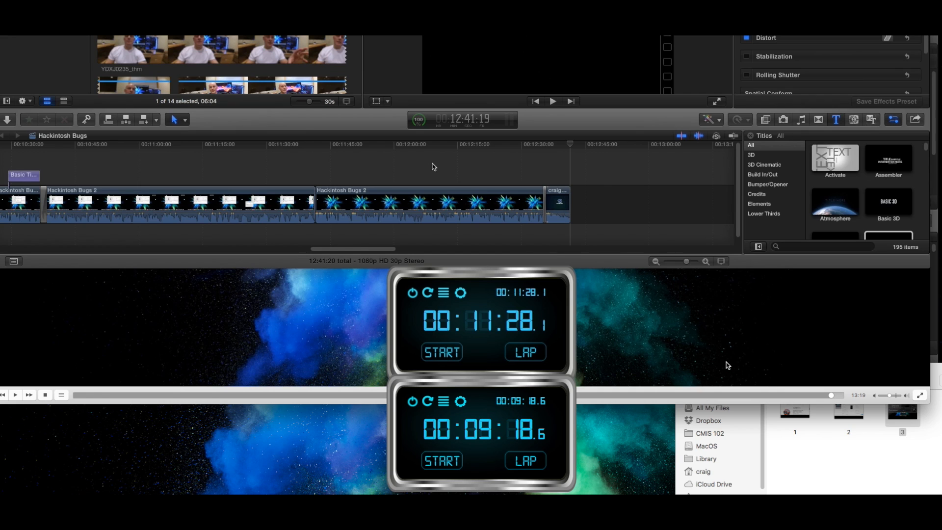